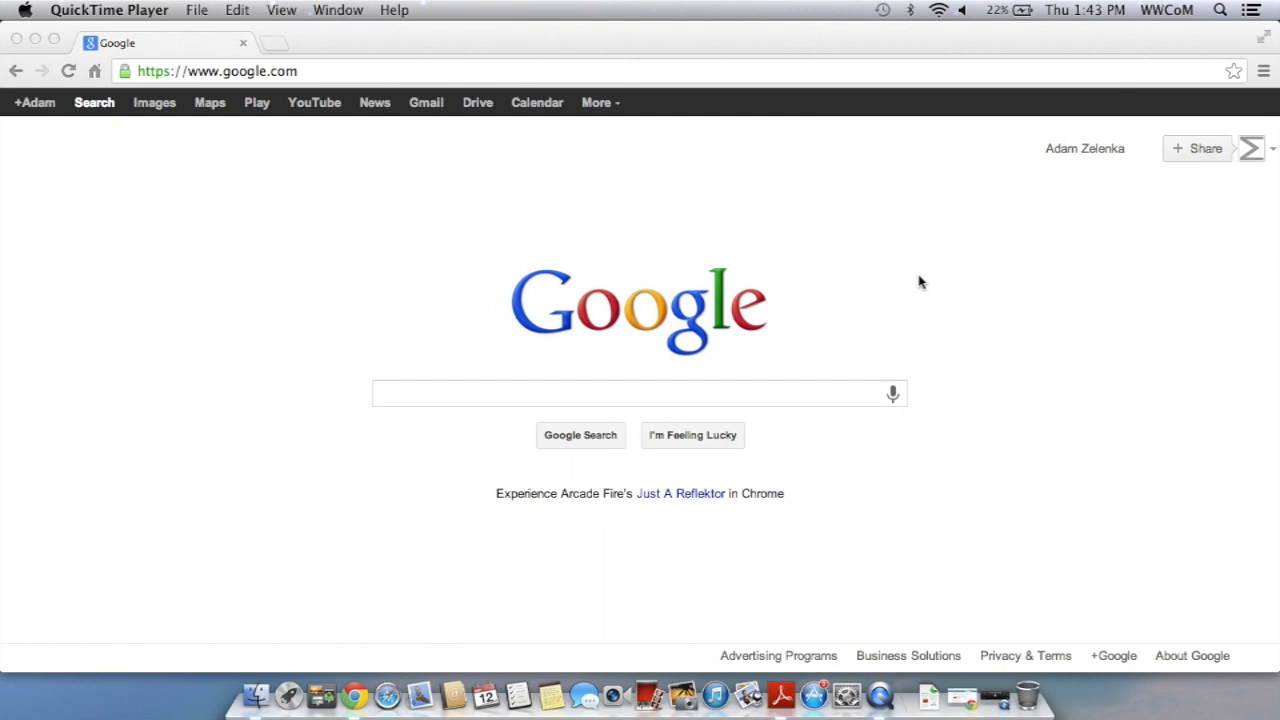
pyautogui.moveTo(660, 80)
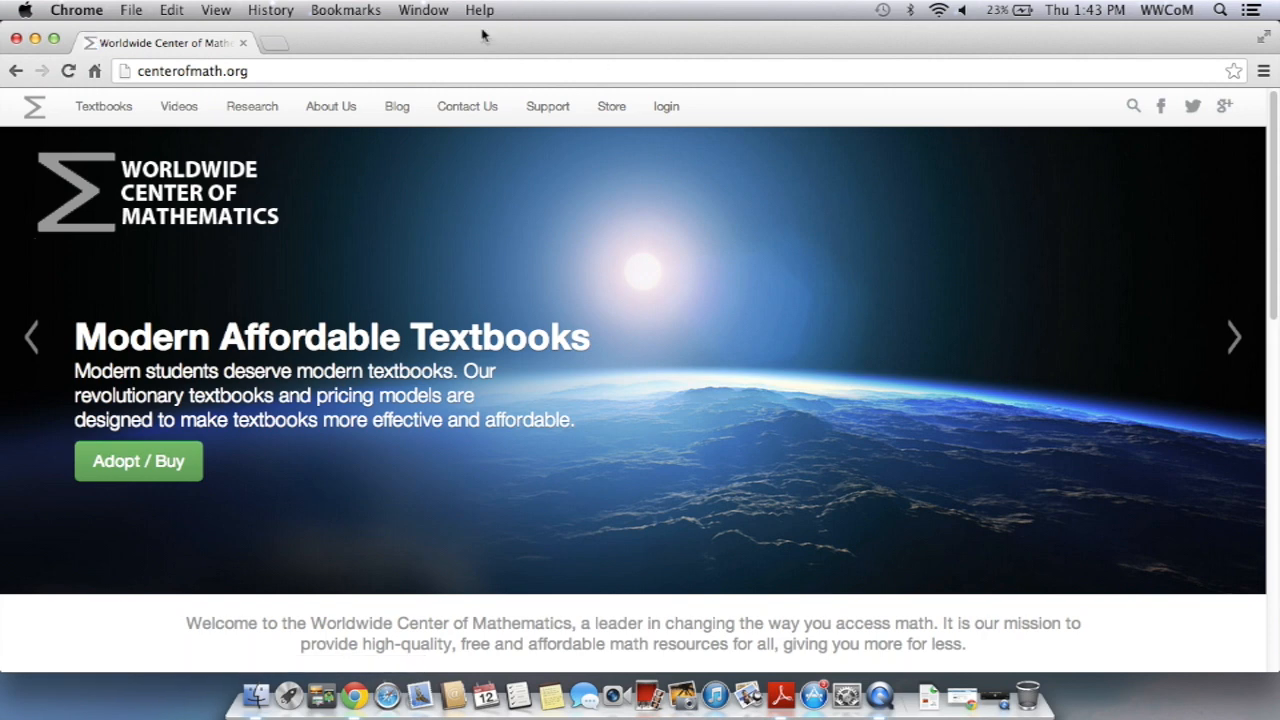
pyautogui.moveTo(612, 106)
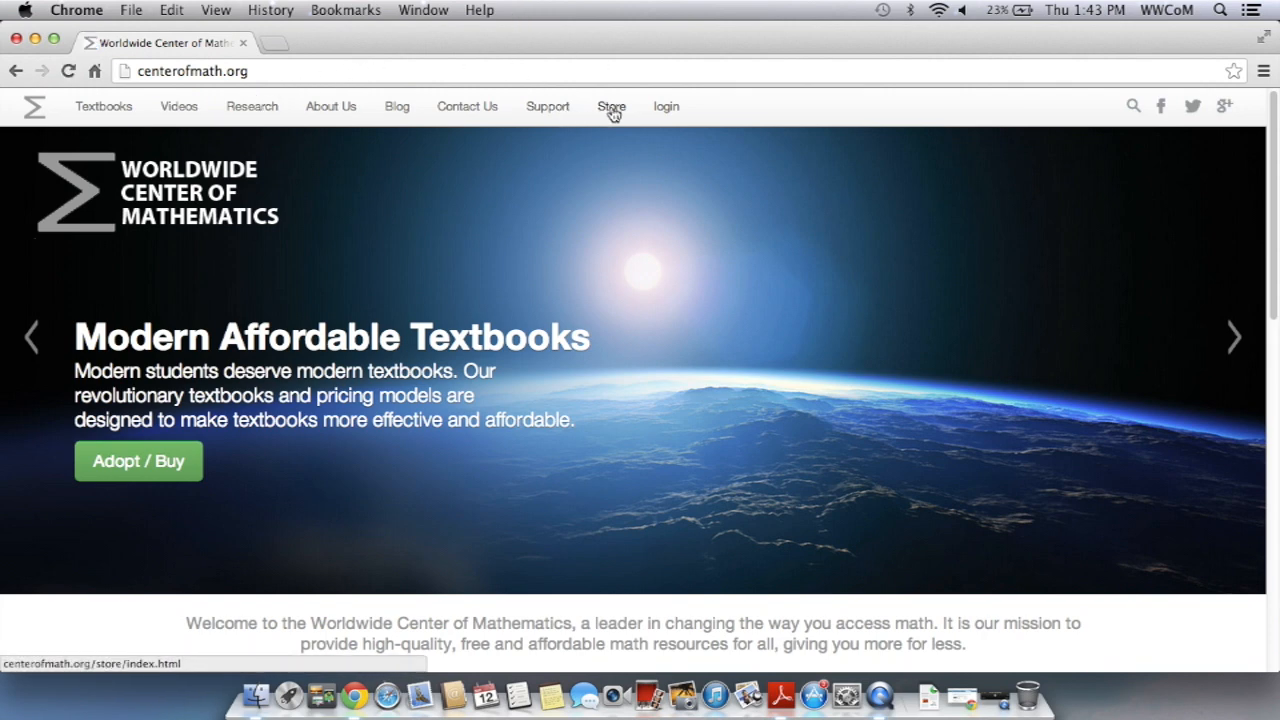
# Step: Add the digital Worldwide AP Calculus copy to the cart from the Store listing ($14.95)
pyautogui.click(612, 106)
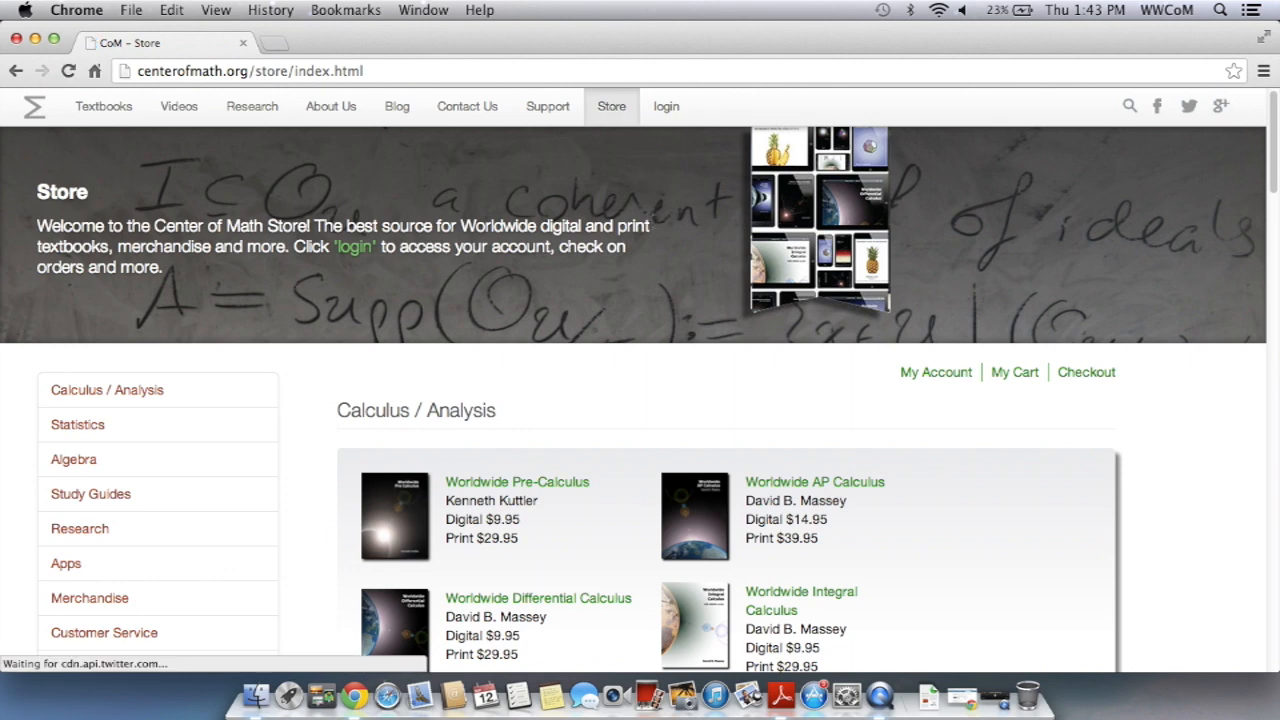
pyautogui.scroll(-3)
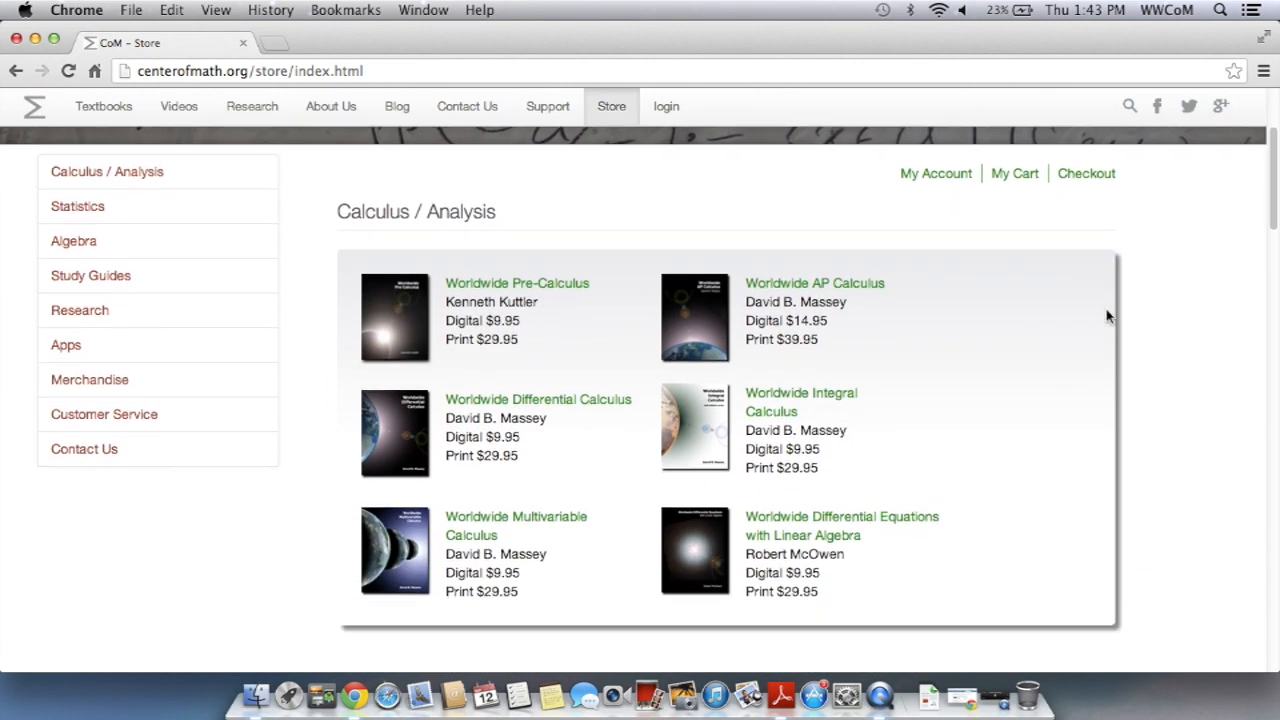
pyautogui.scroll(-3)
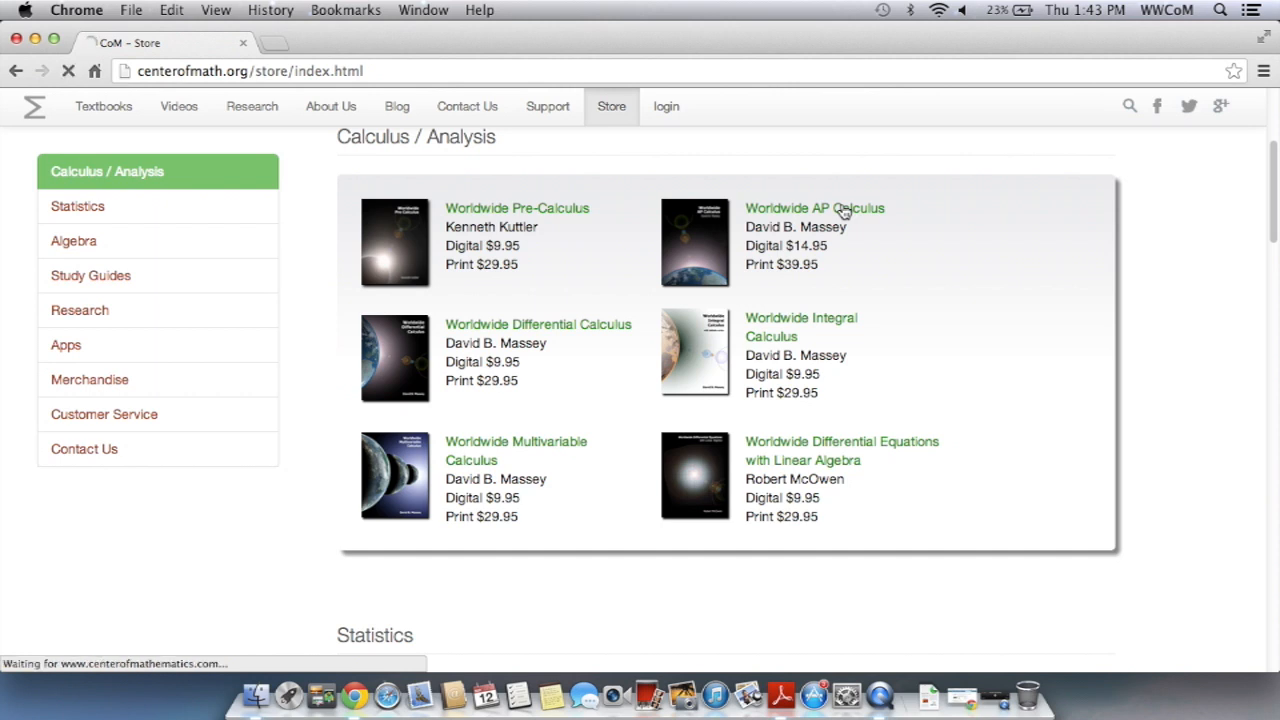
pyautogui.click(814, 208)
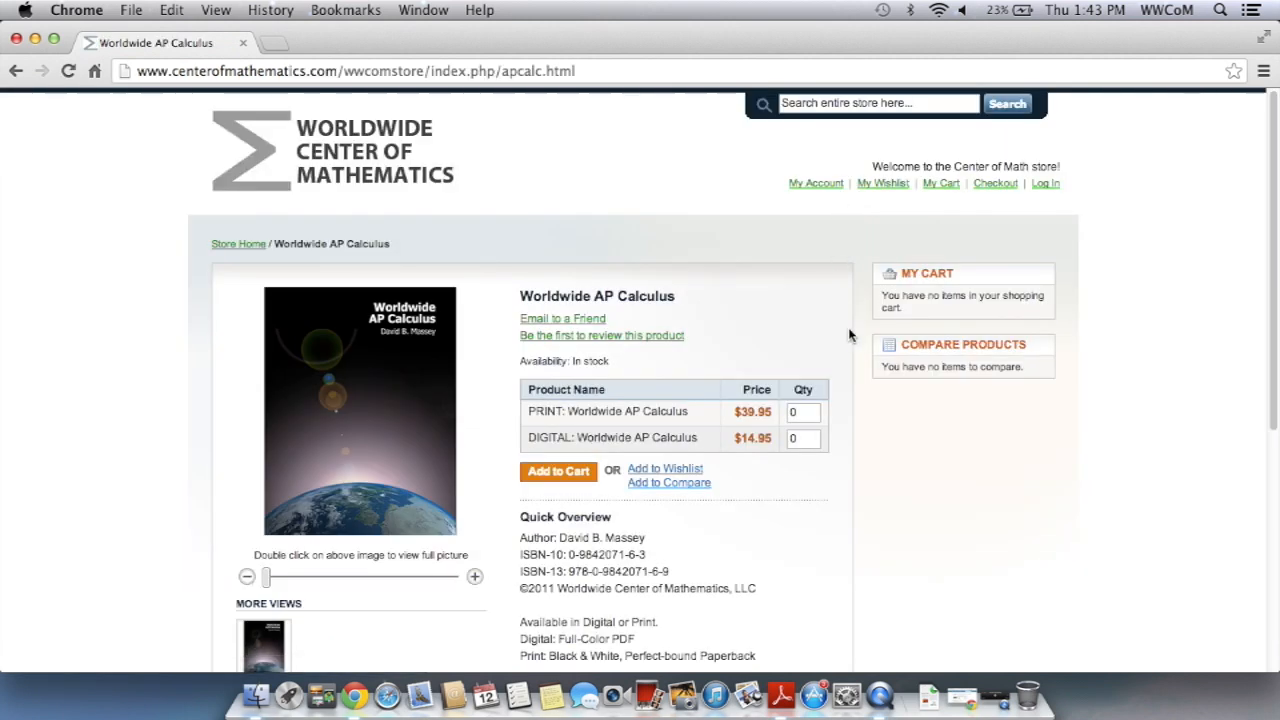
pyautogui.scroll(-3)
pyautogui.write('1')
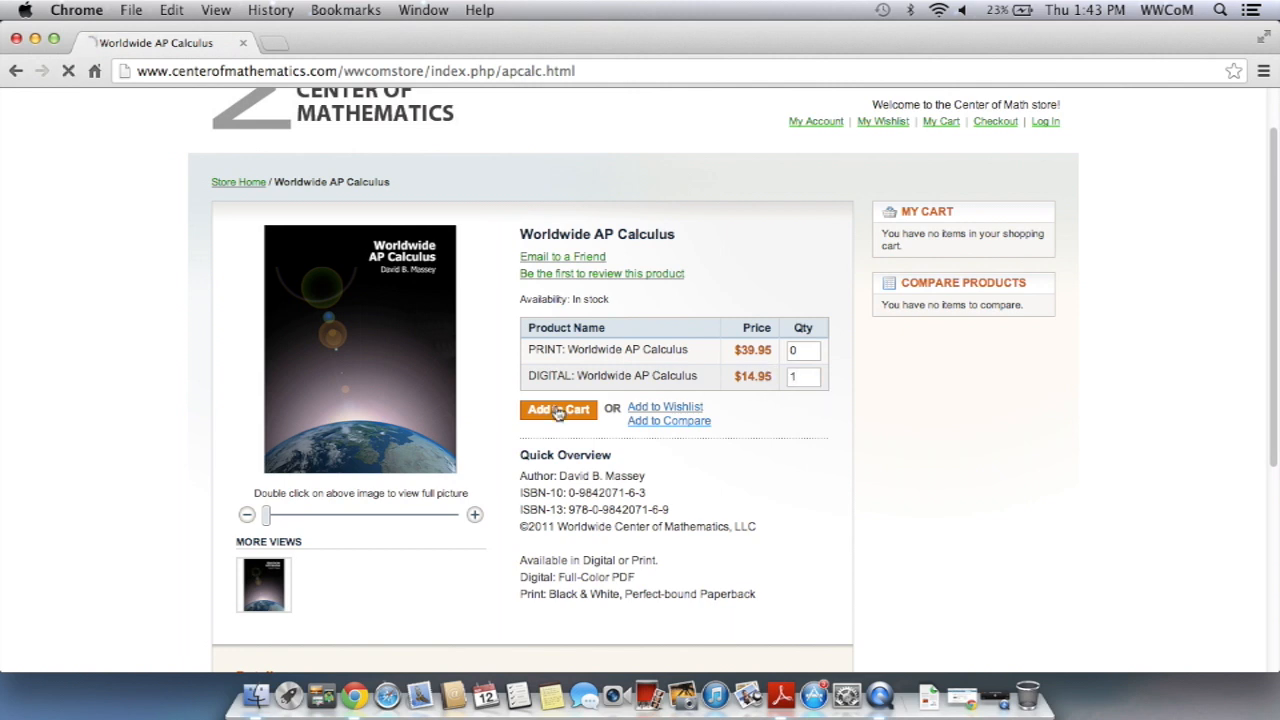
pyautogui.click(556, 410)
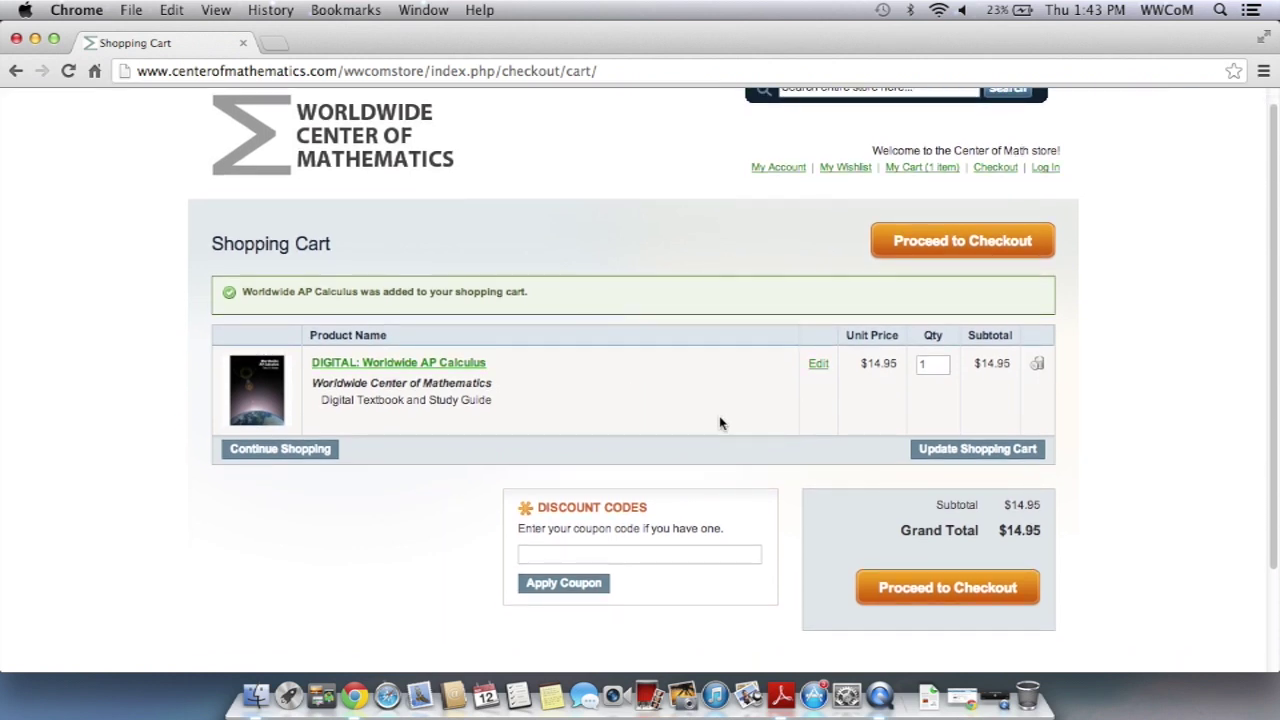
pyautogui.moveTo(664, 476)
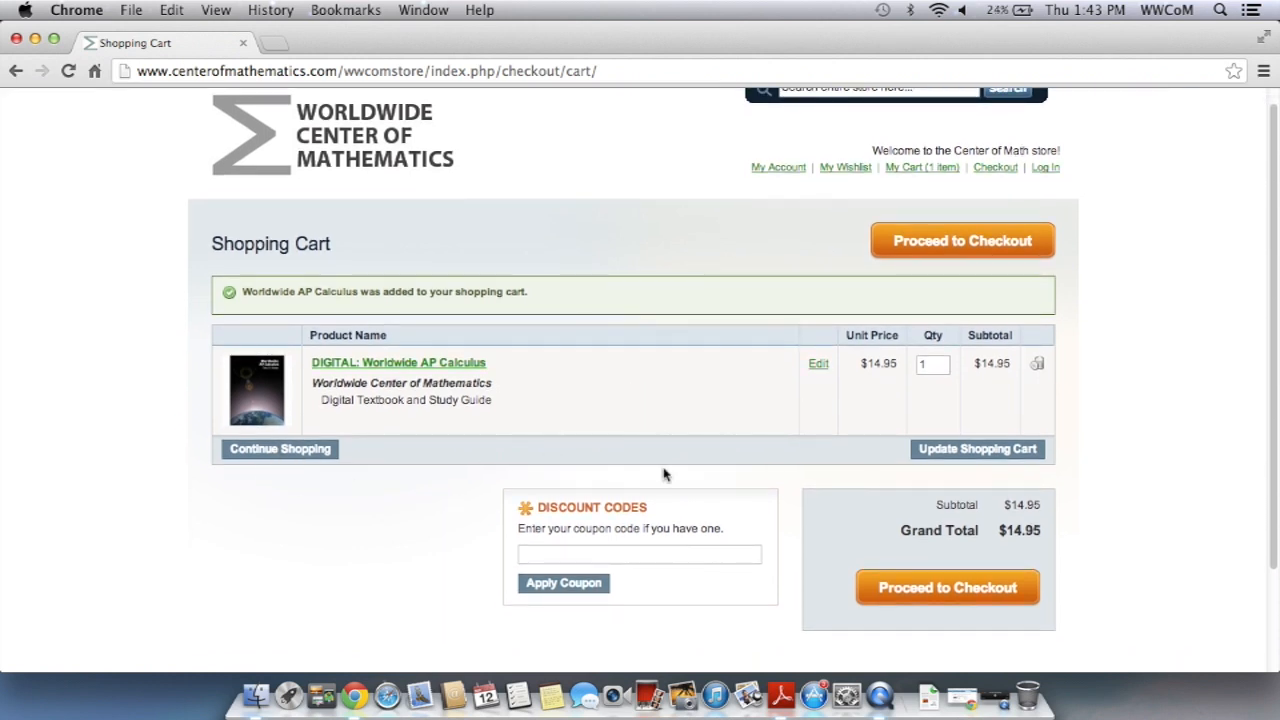
# Step: Proceed to checkout and allow the keychain so the saved email and password autofill
pyautogui.click(948, 588)
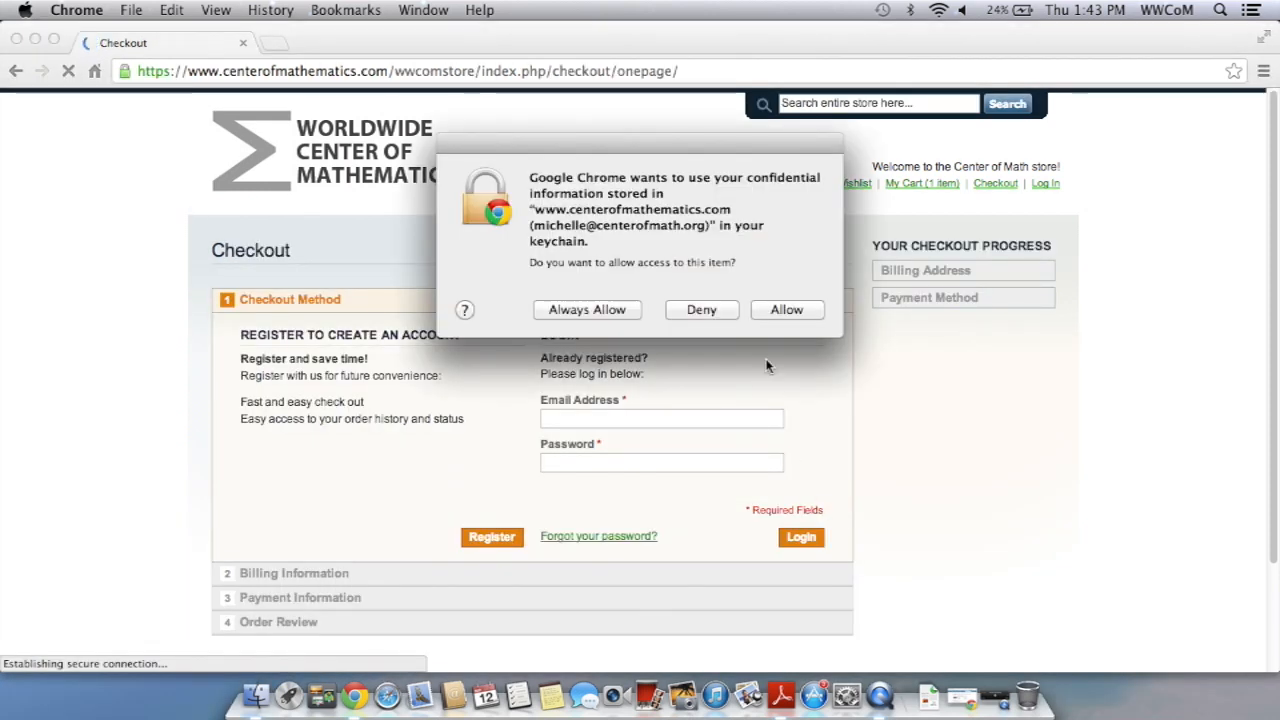
pyautogui.click(786, 308)
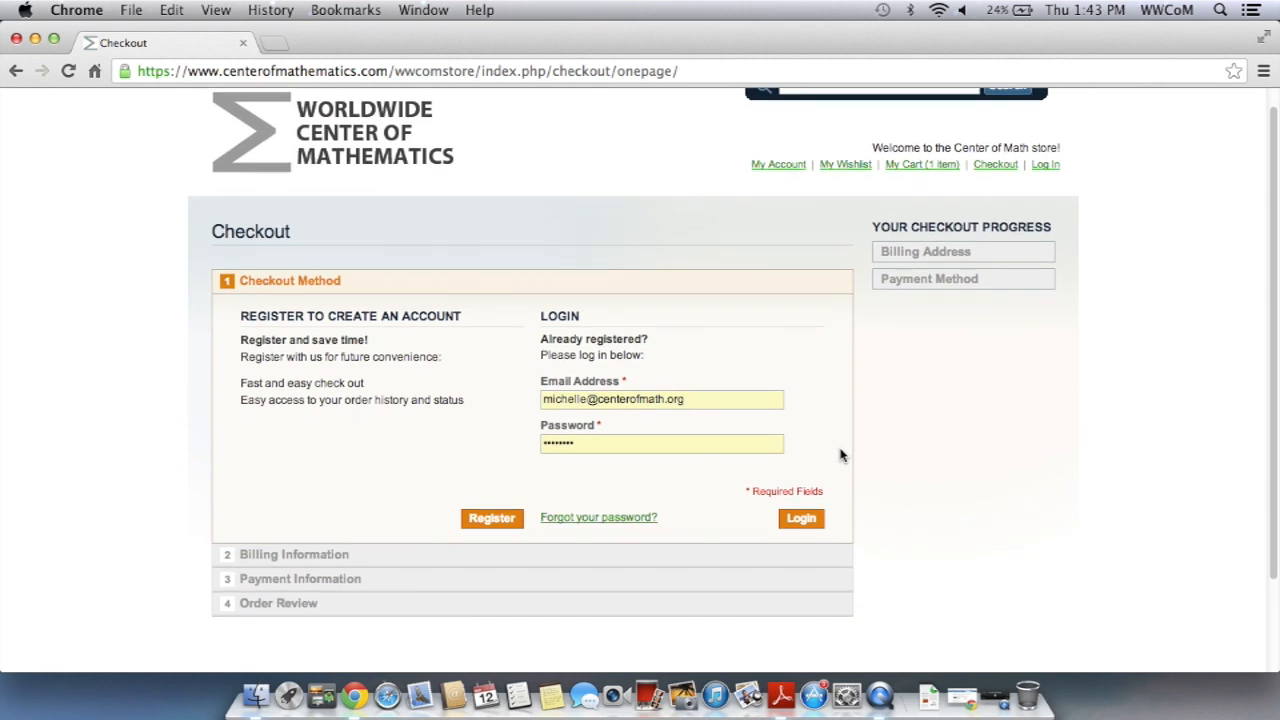
pyautogui.moveTo(640, 486)
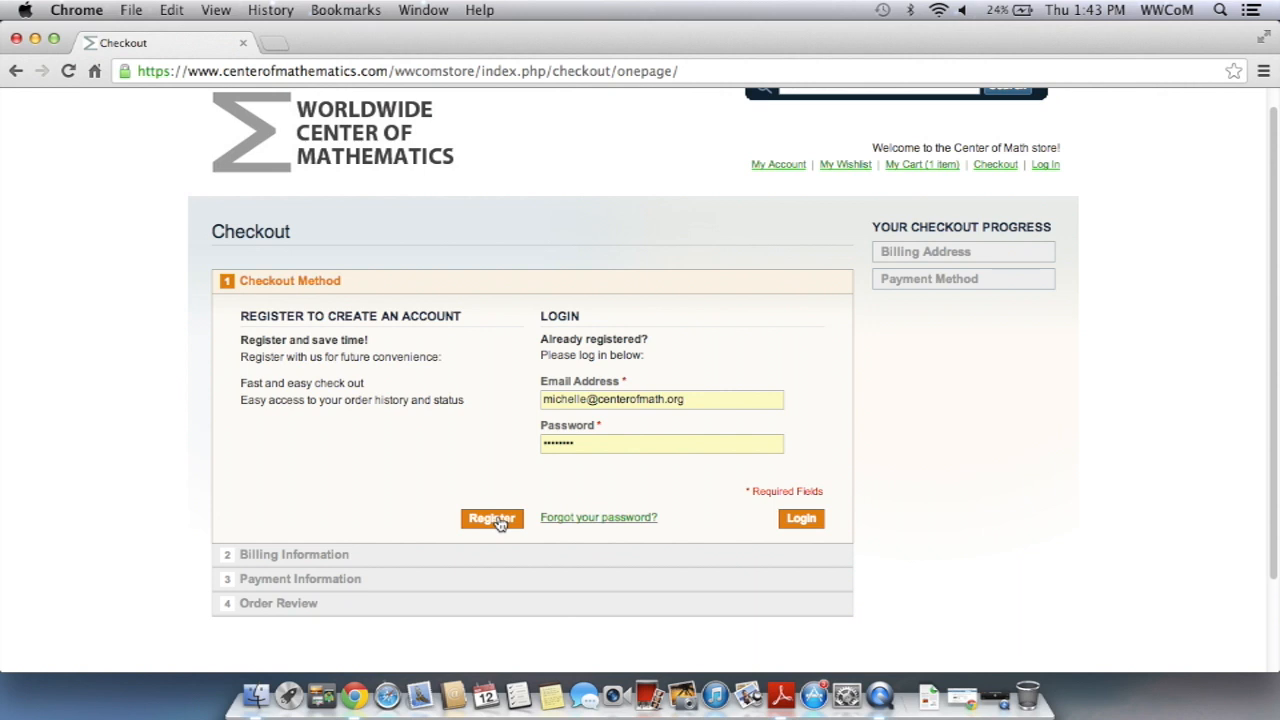
pyautogui.moveTo(700, 408)
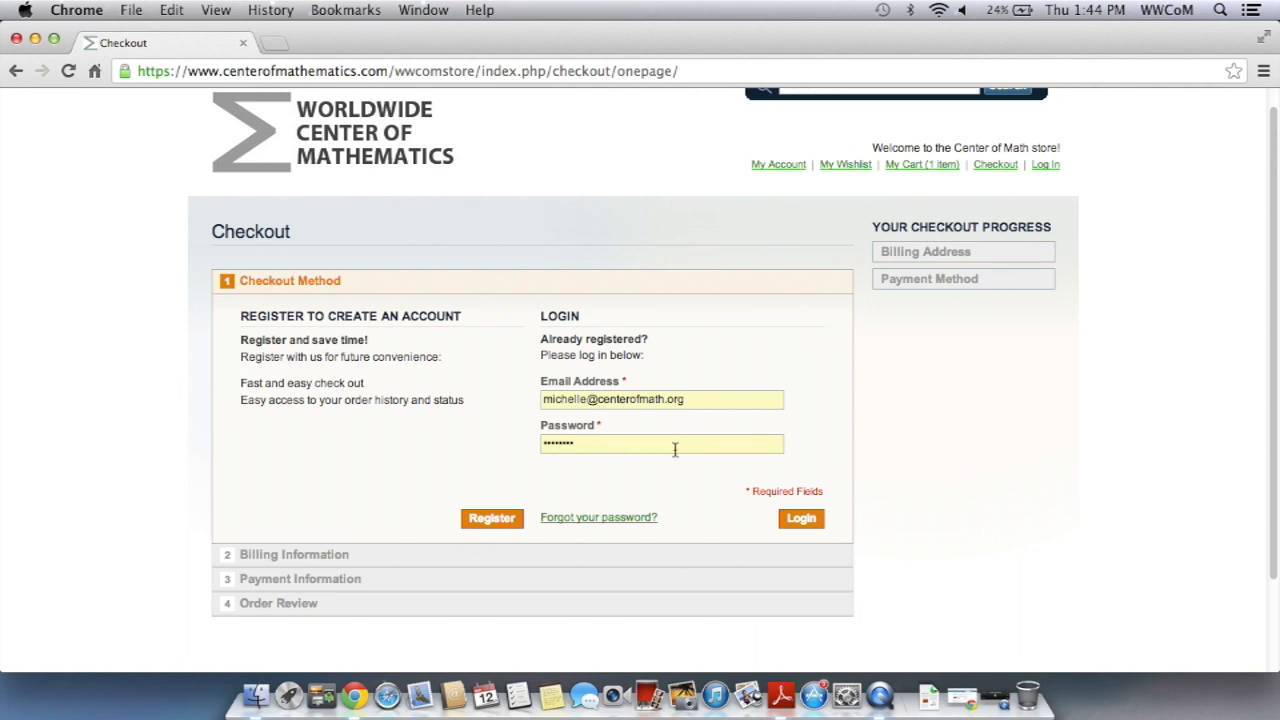
pyautogui.click(800, 518)
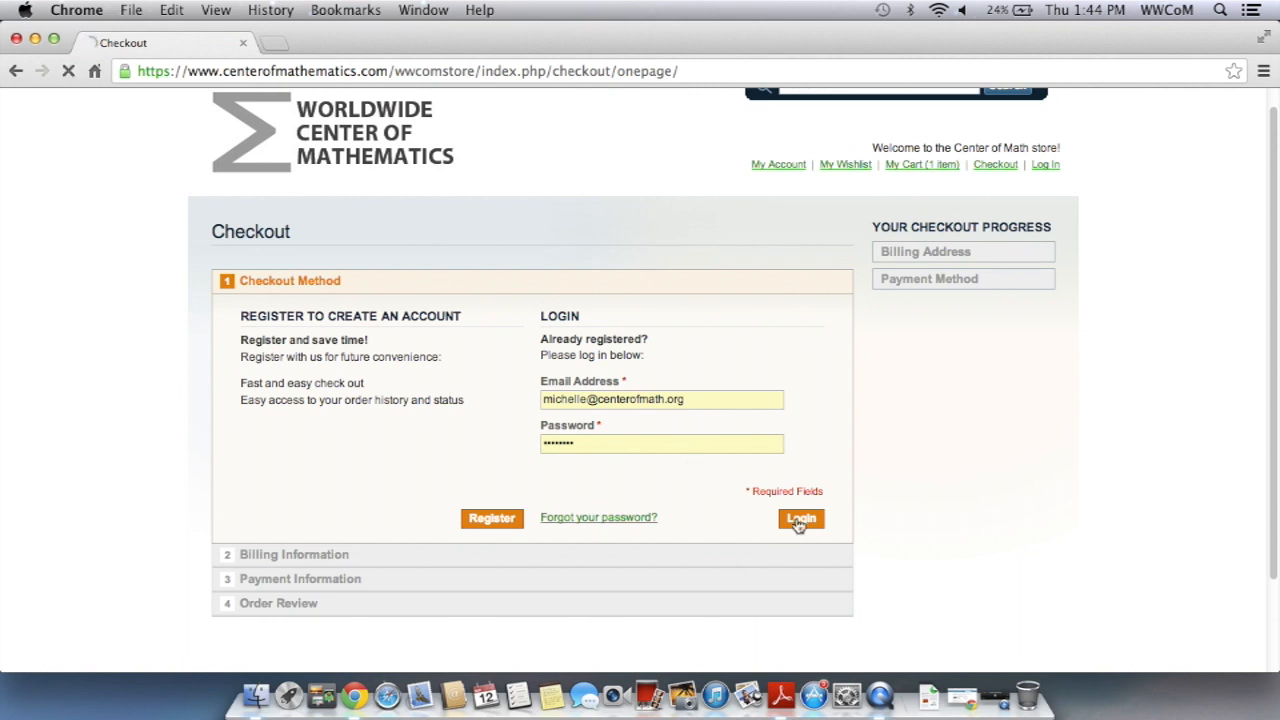
# Step: Log in, enter Center of Math as the school affiliation, and continue past billing
pyautogui.click(800, 518)
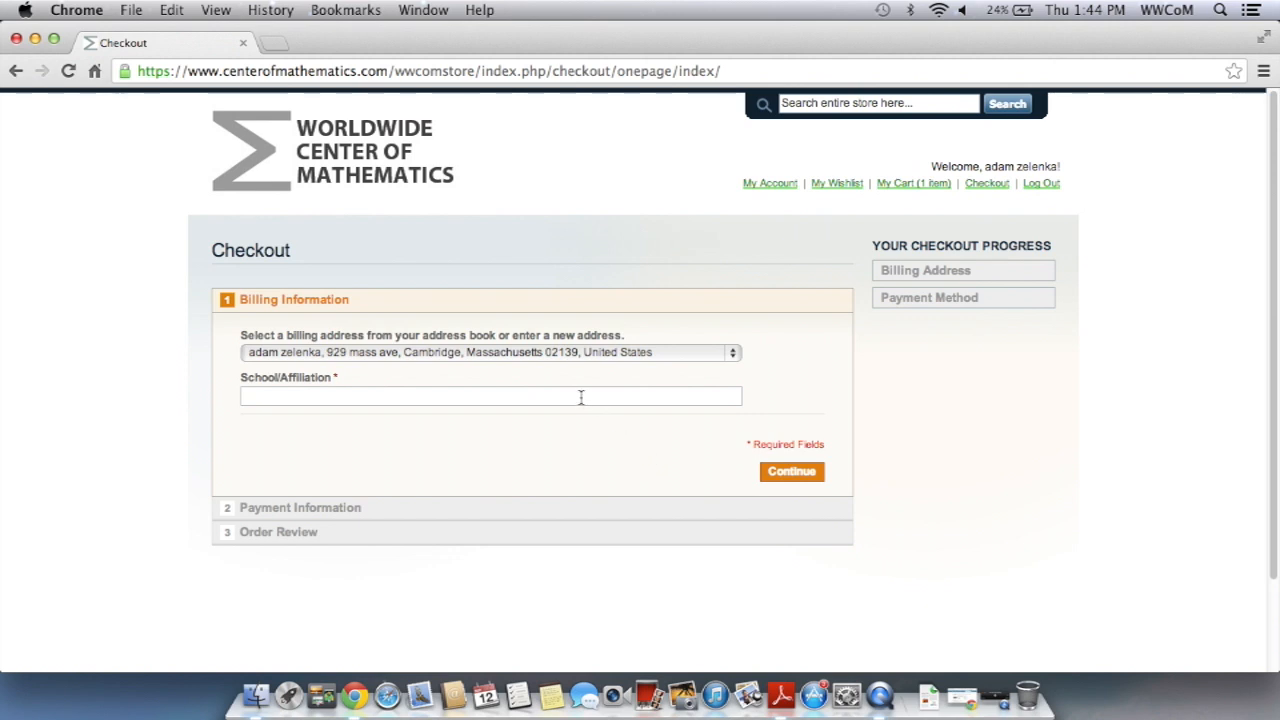
pyautogui.write('Centero')
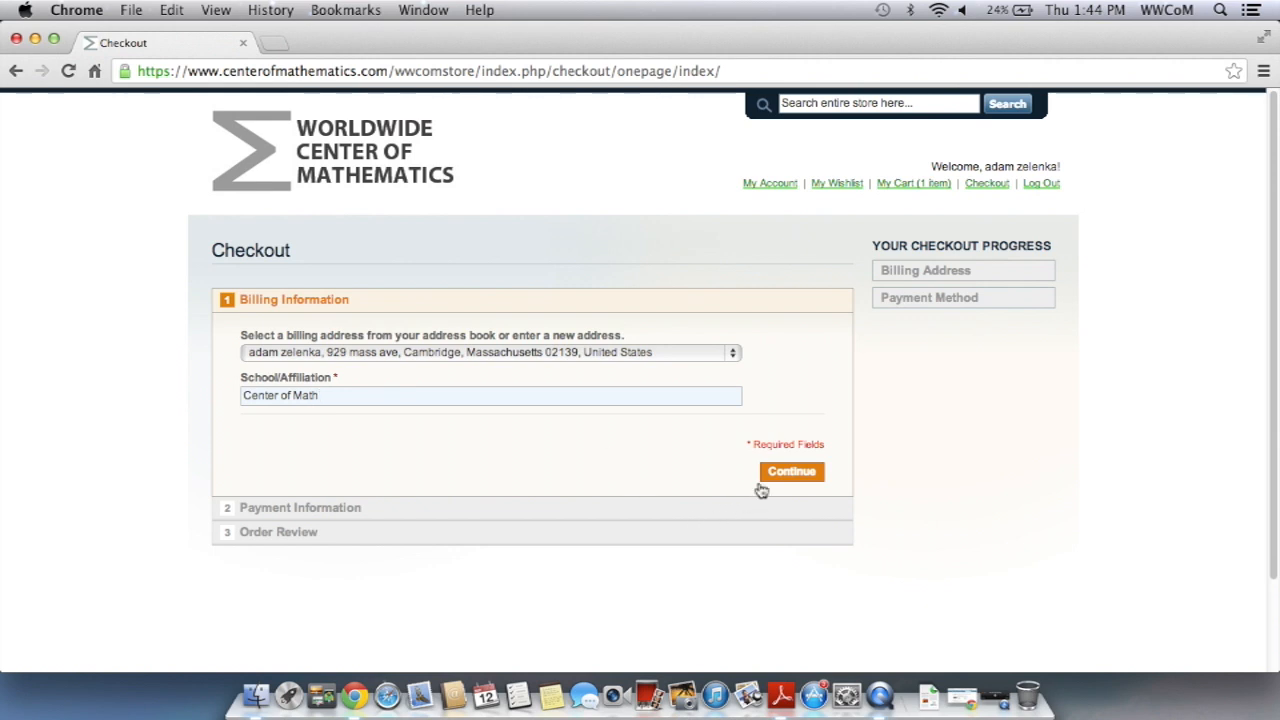
pyautogui.click(792, 472)
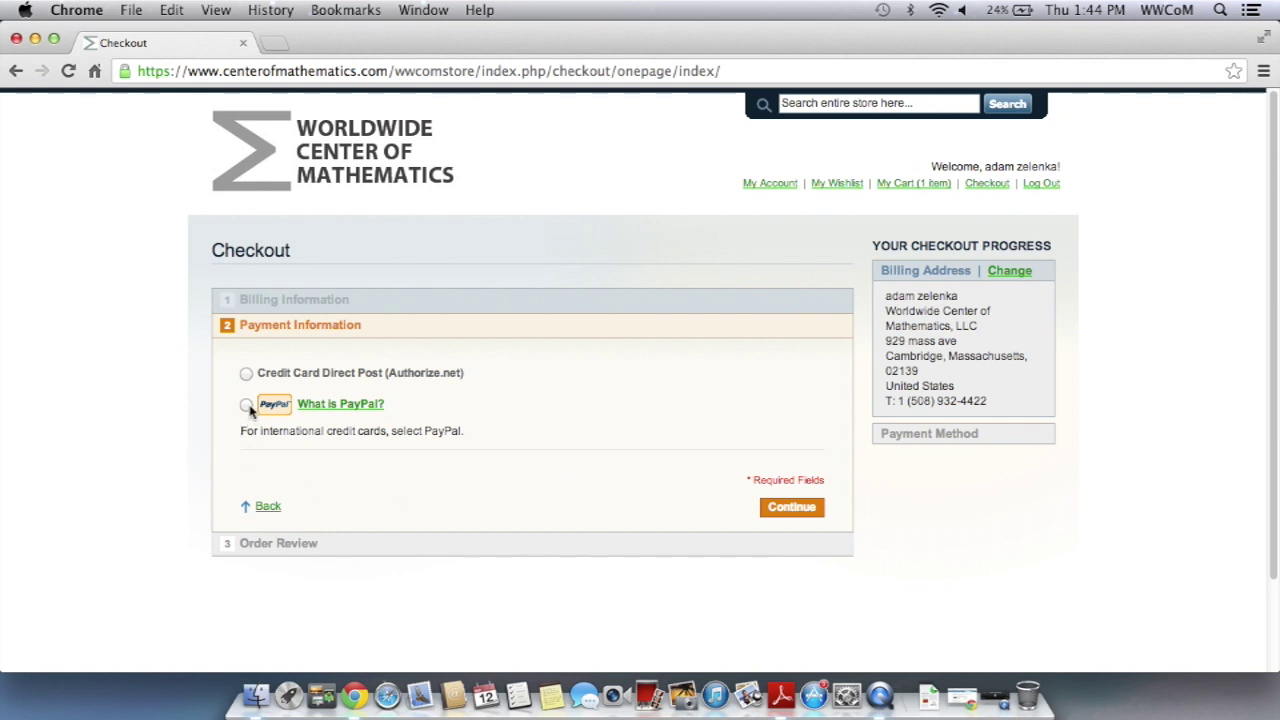
# Step: Choose Credit Card Direct Post, continue to order review, and pick the card type
pyautogui.click(246, 372)
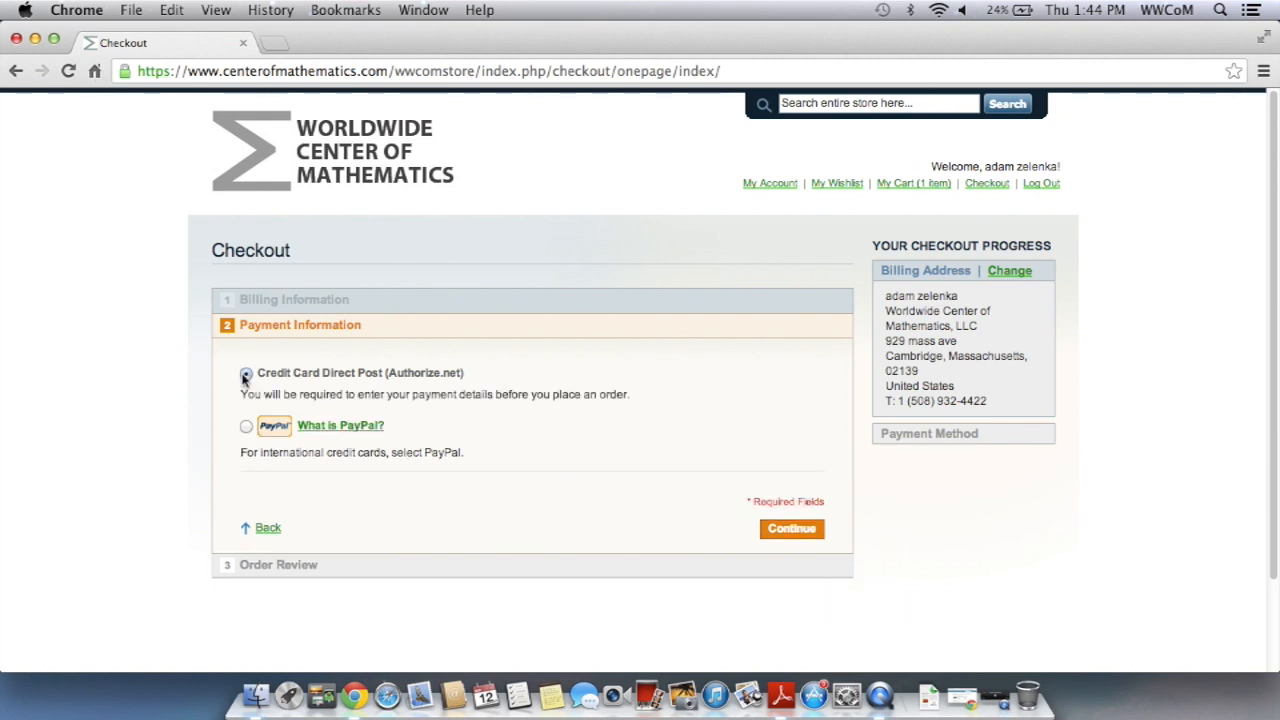
pyautogui.click(792, 528)
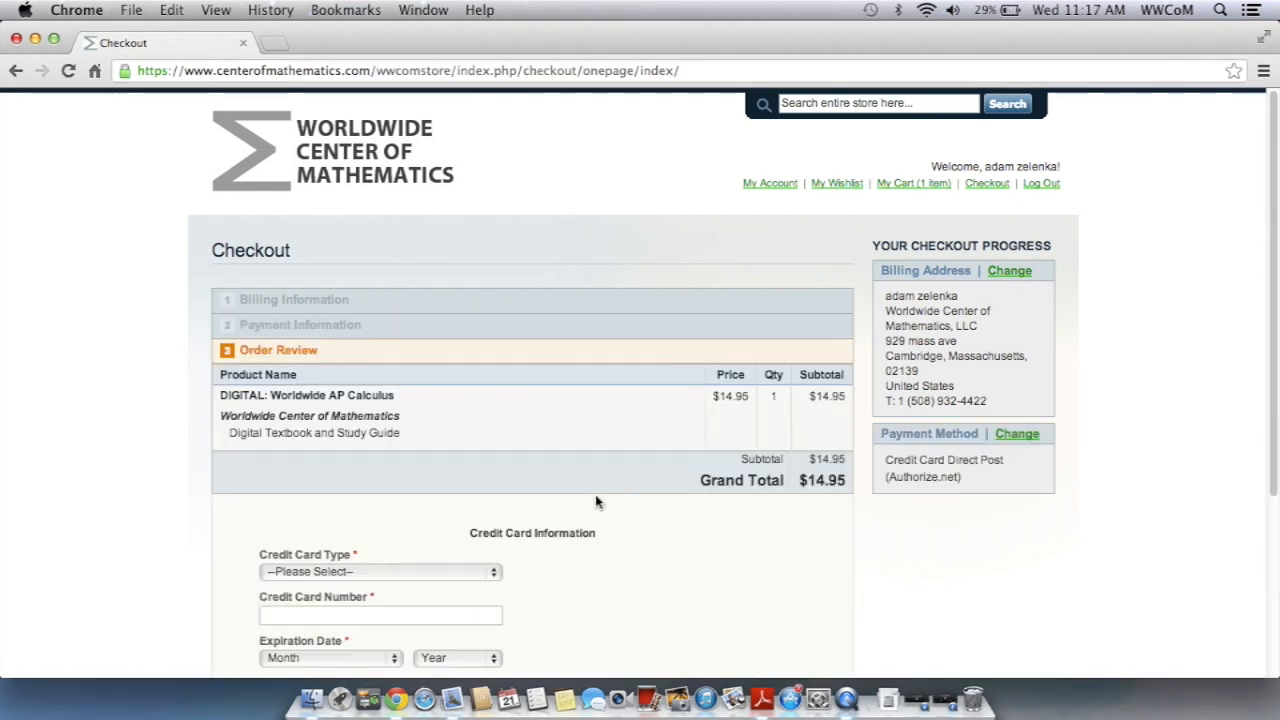
pyautogui.scroll(-3)
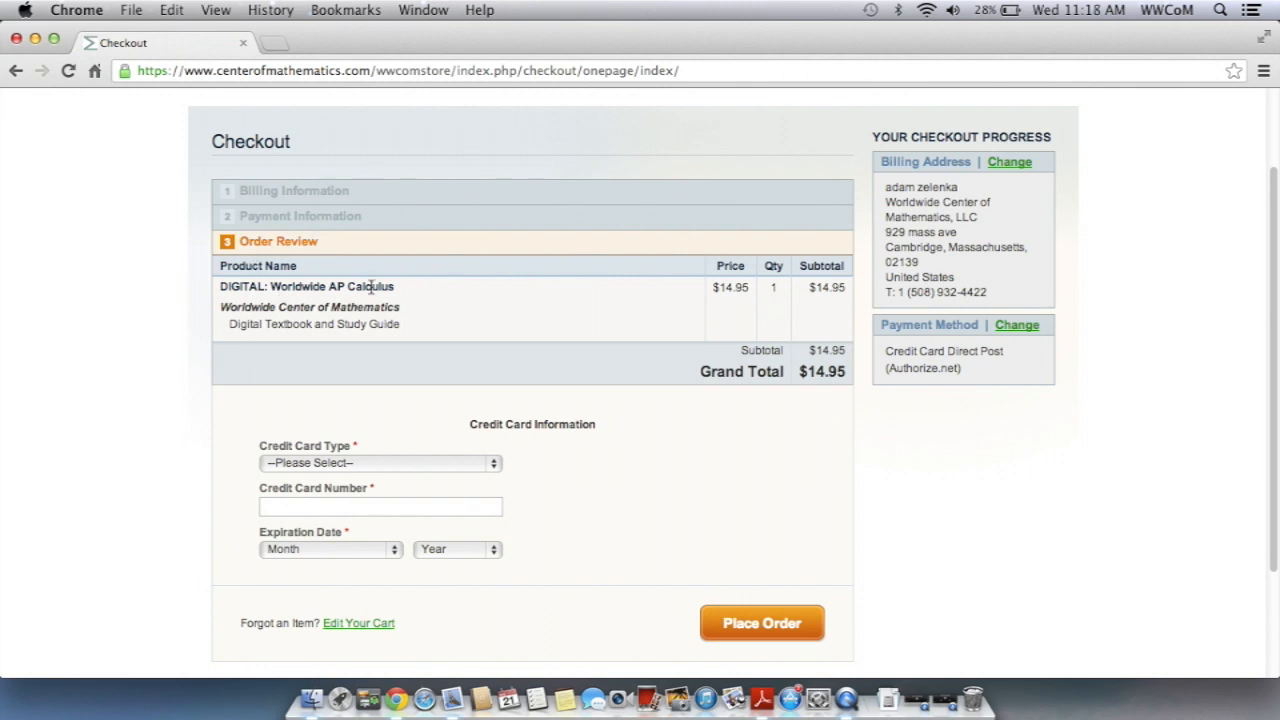
pyautogui.moveTo(260, 304)
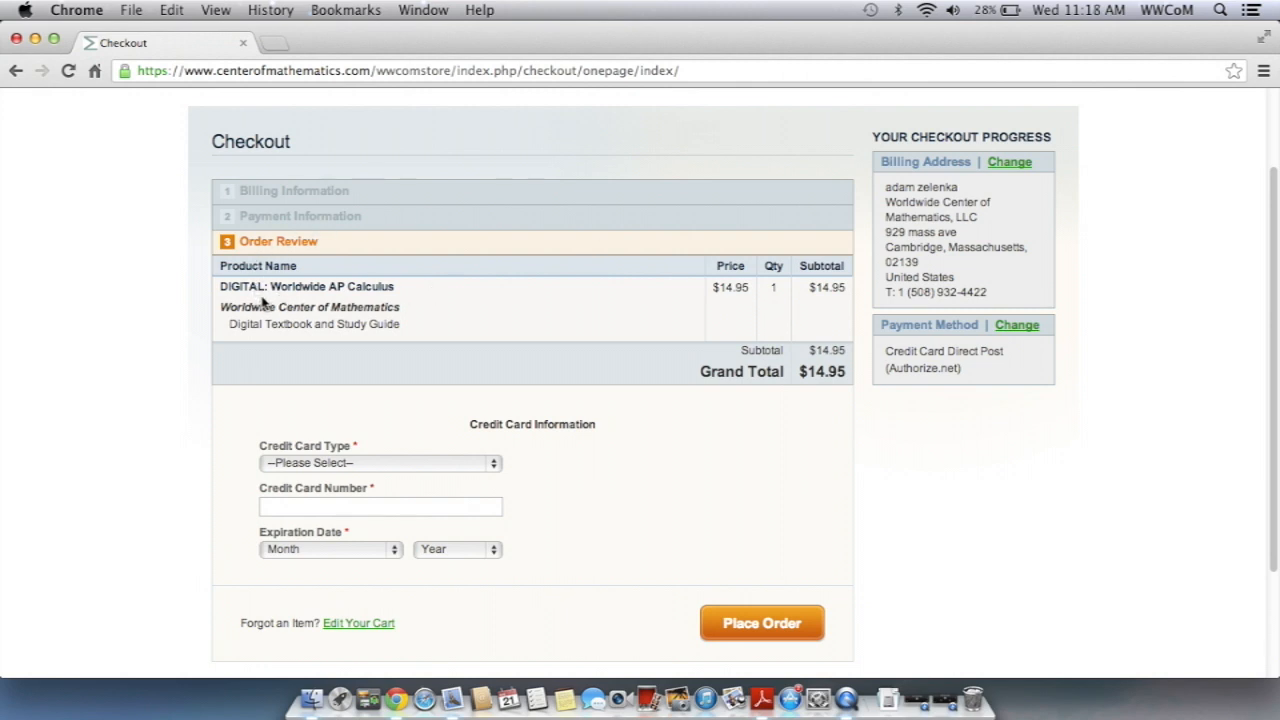
pyautogui.moveTo(390, 308)
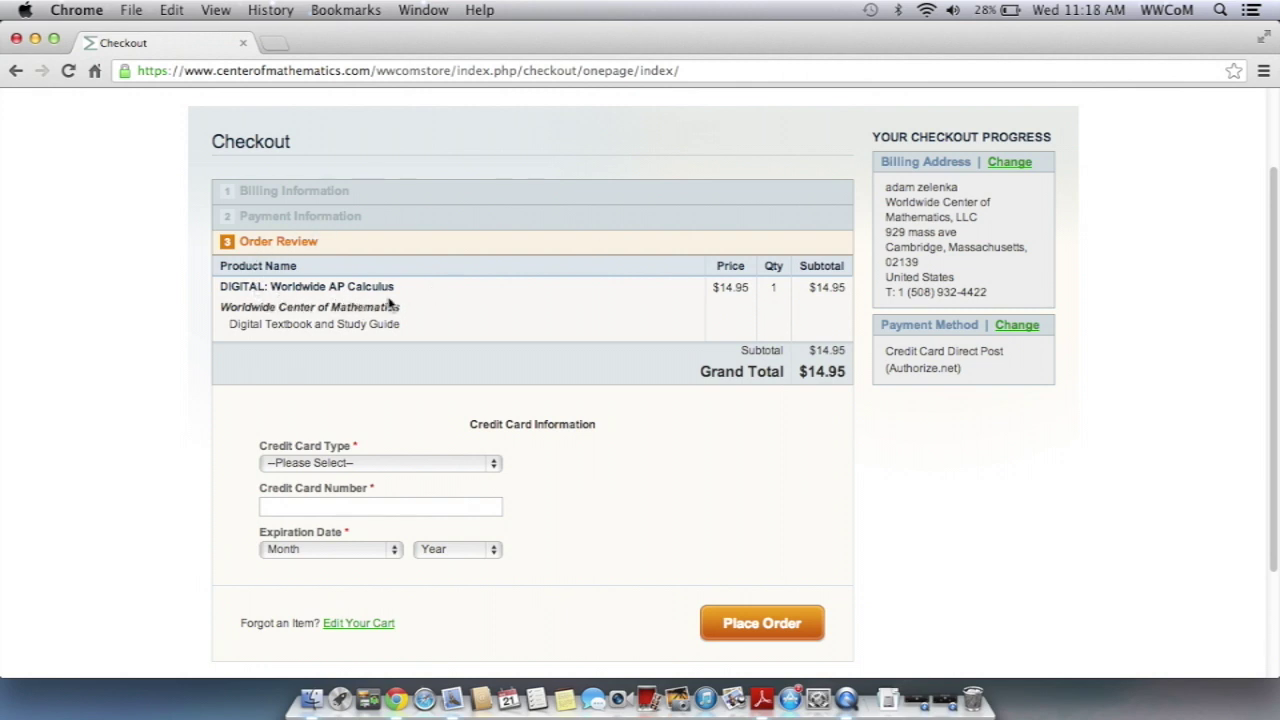
pyautogui.scroll(-3)
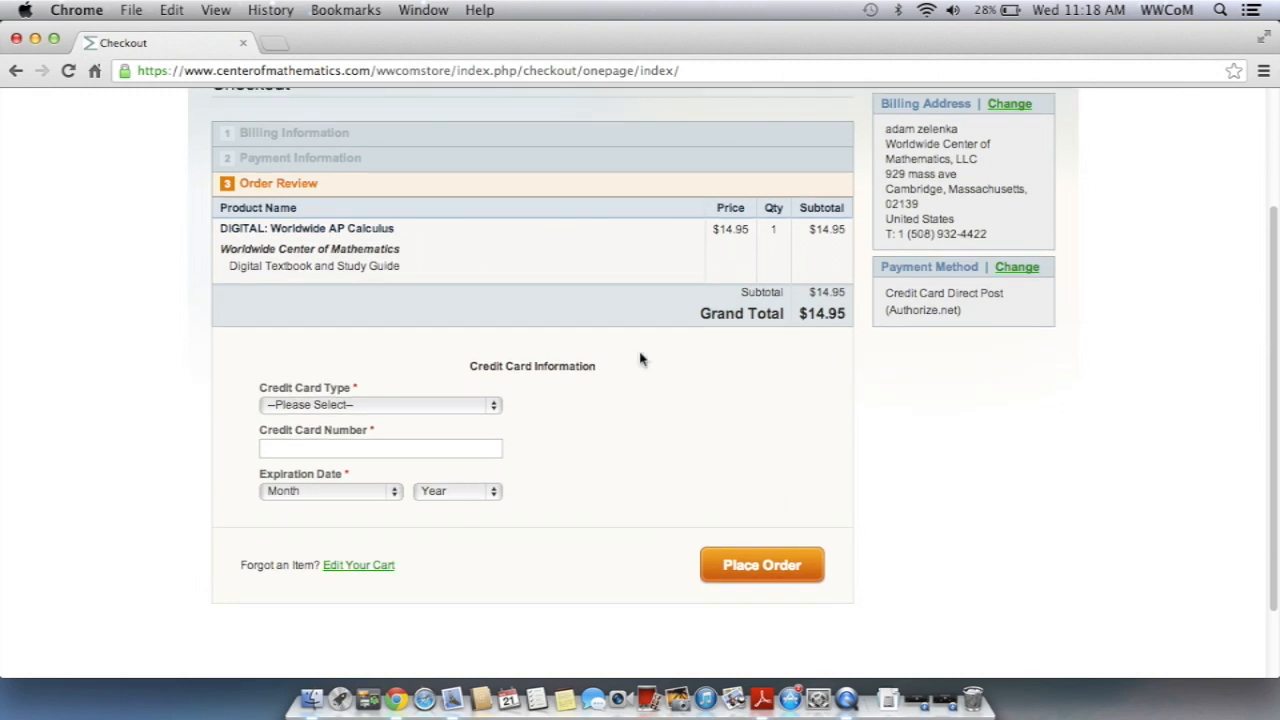
pyautogui.click(380, 404)
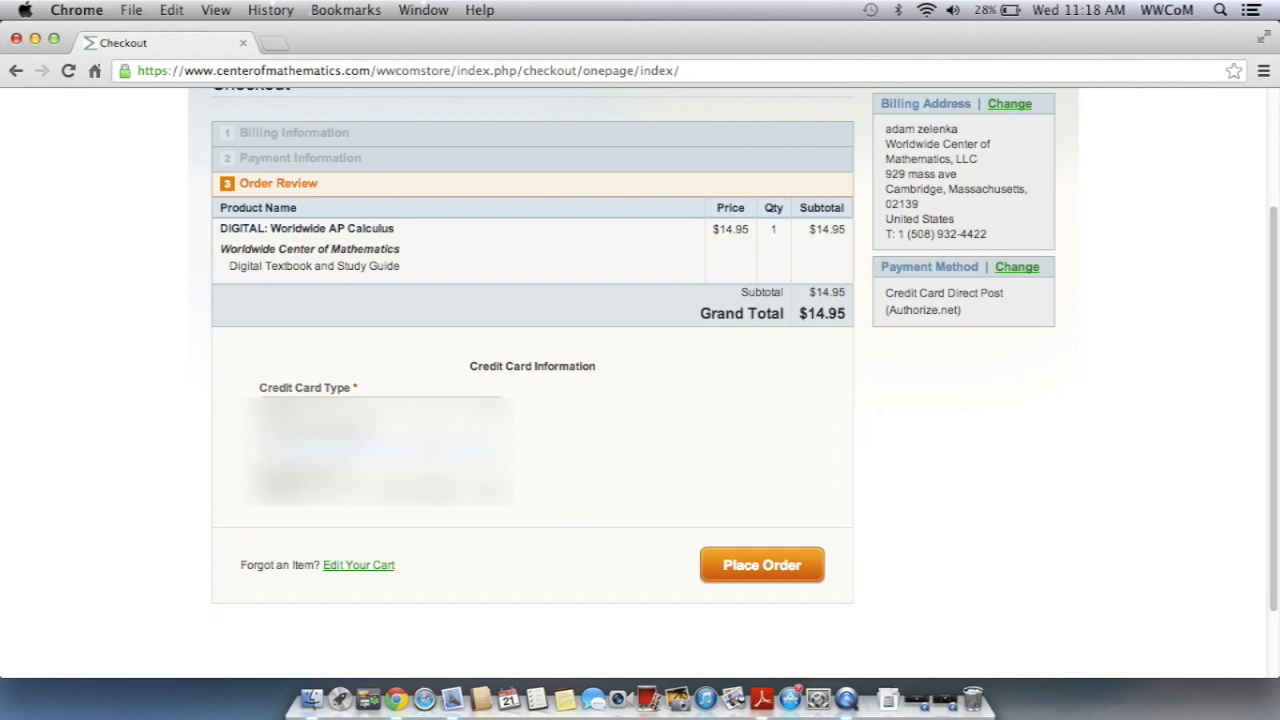
pyautogui.moveTo(752, 516)
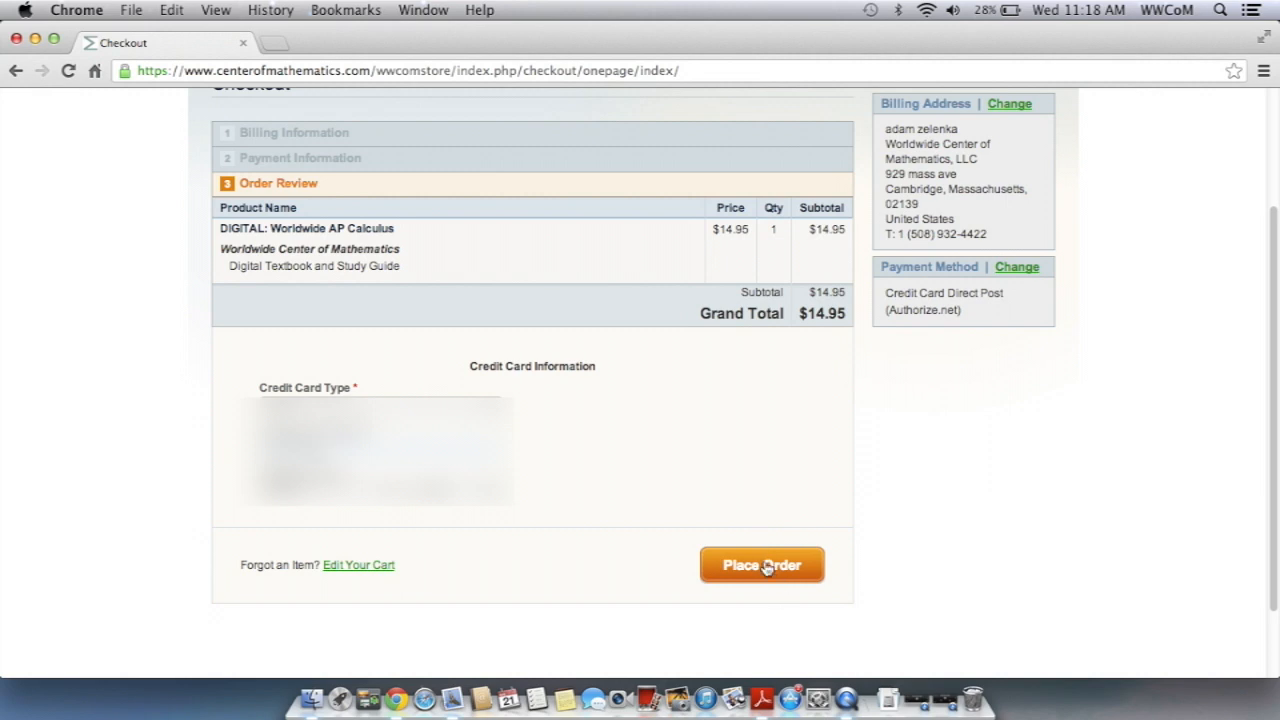
# Step: Submit the order and reach the 'Your order has been received' confirmation
pyautogui.click(762, 564)
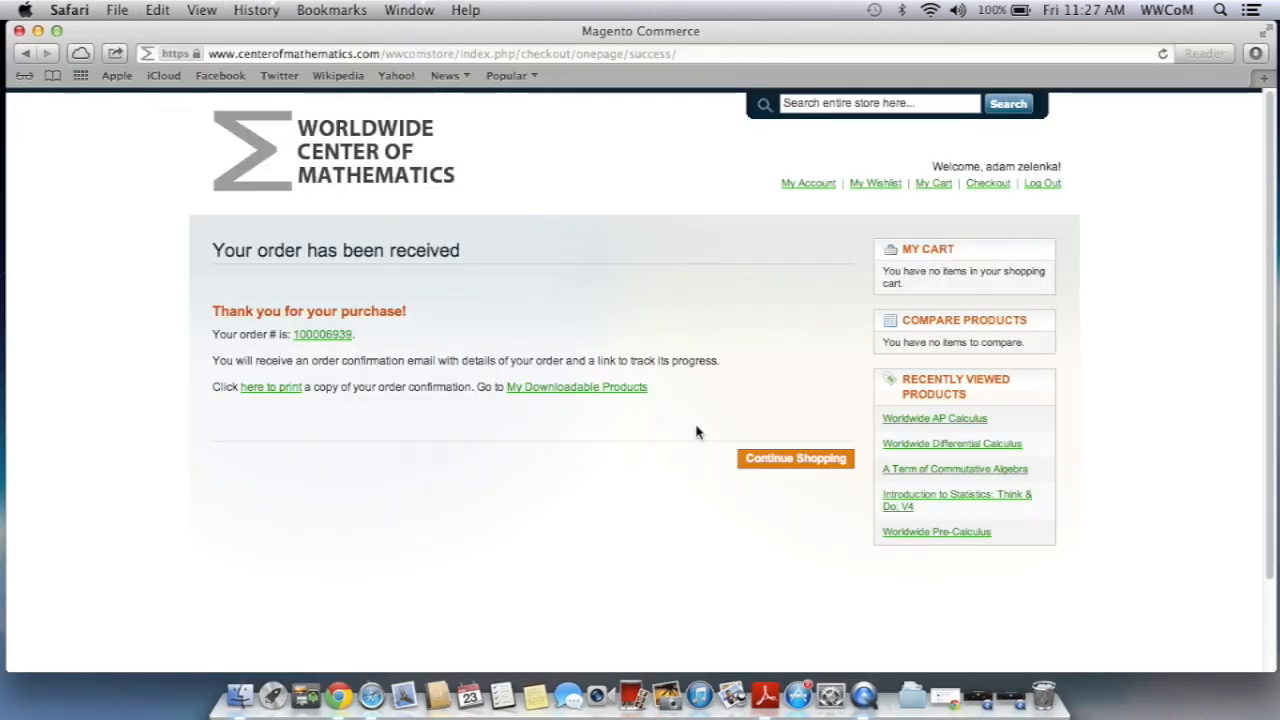
pyautogui.moveTo(786, 296)
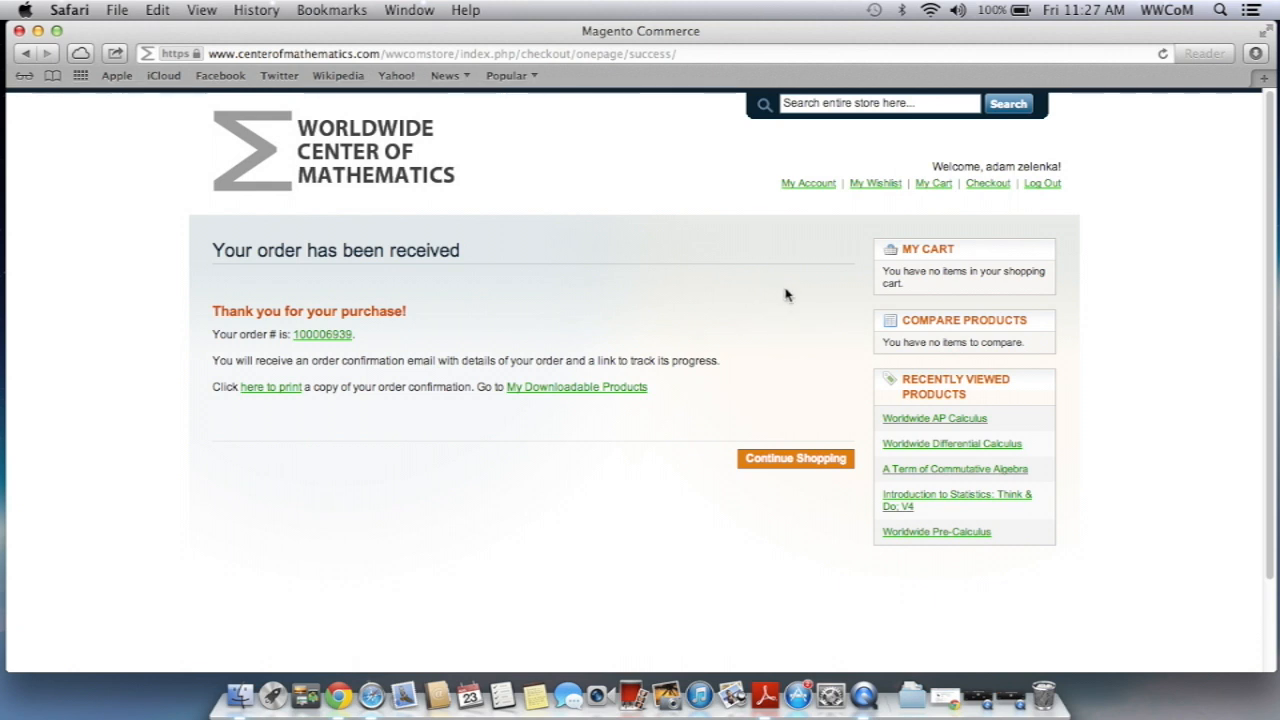
pyautogui.moveTo(360, 340)
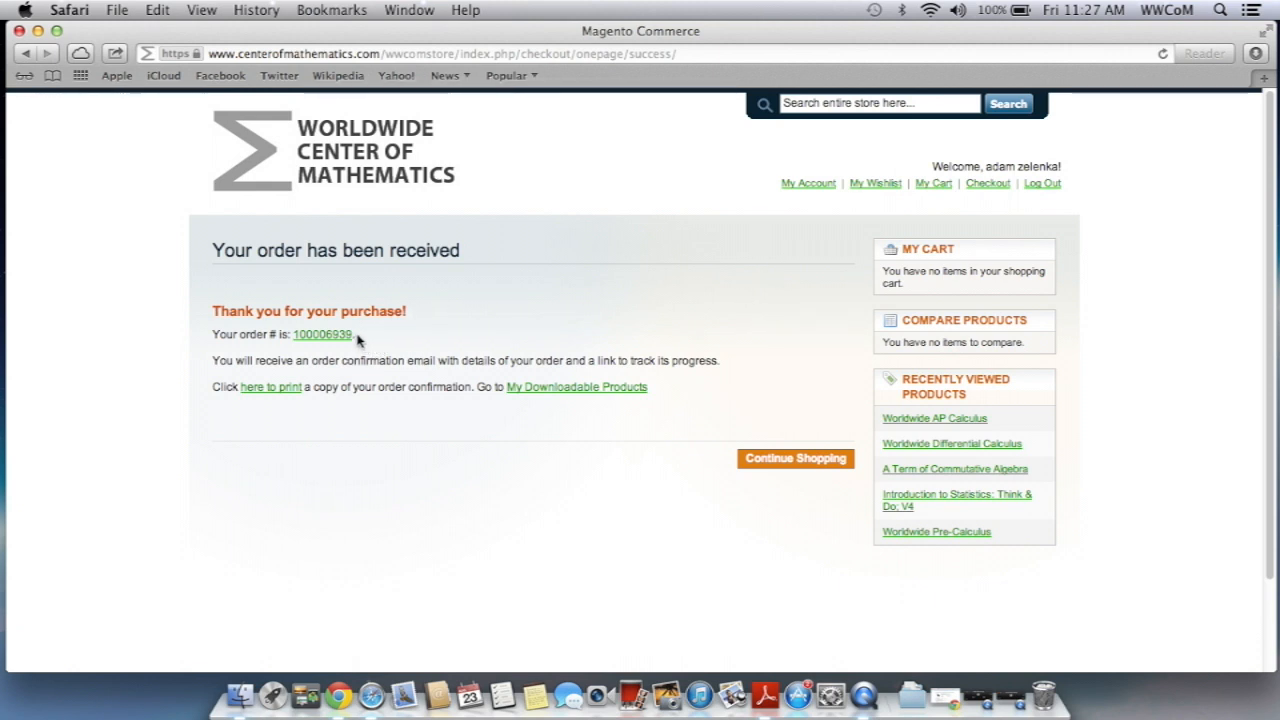
pyautogui.moveTo(576, 388)
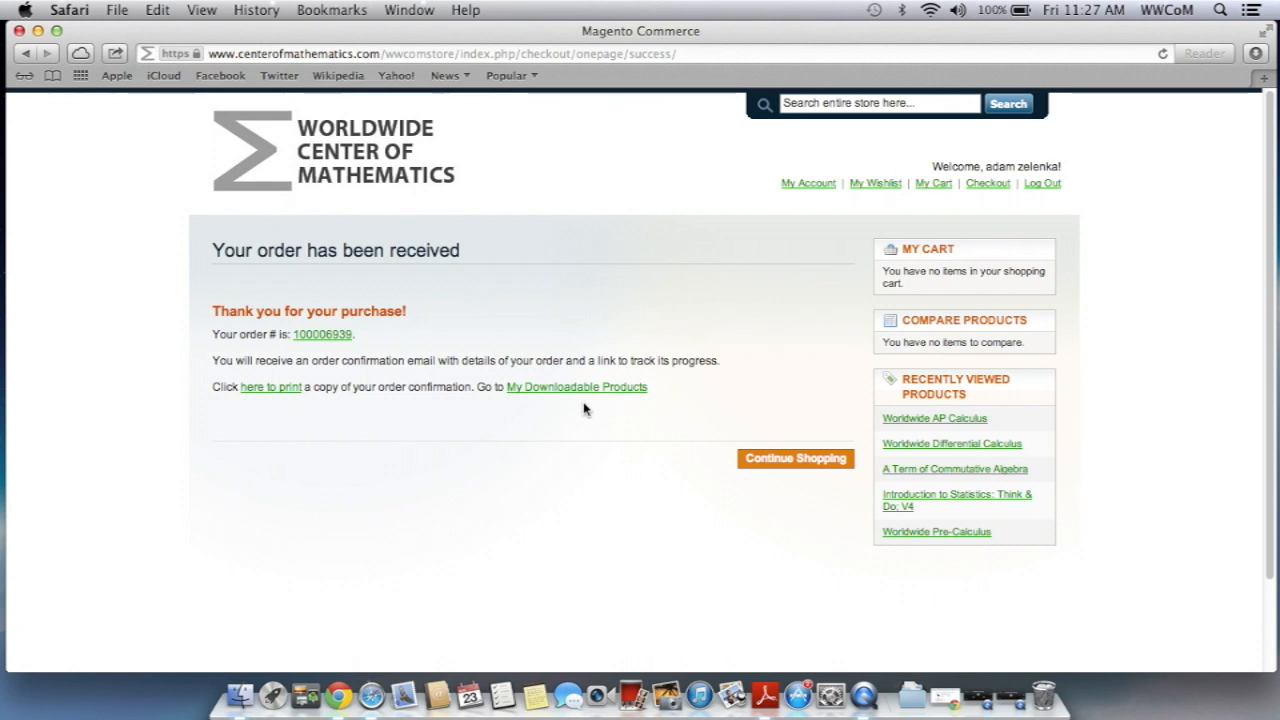
pyautogui.moveTo(578, 400)
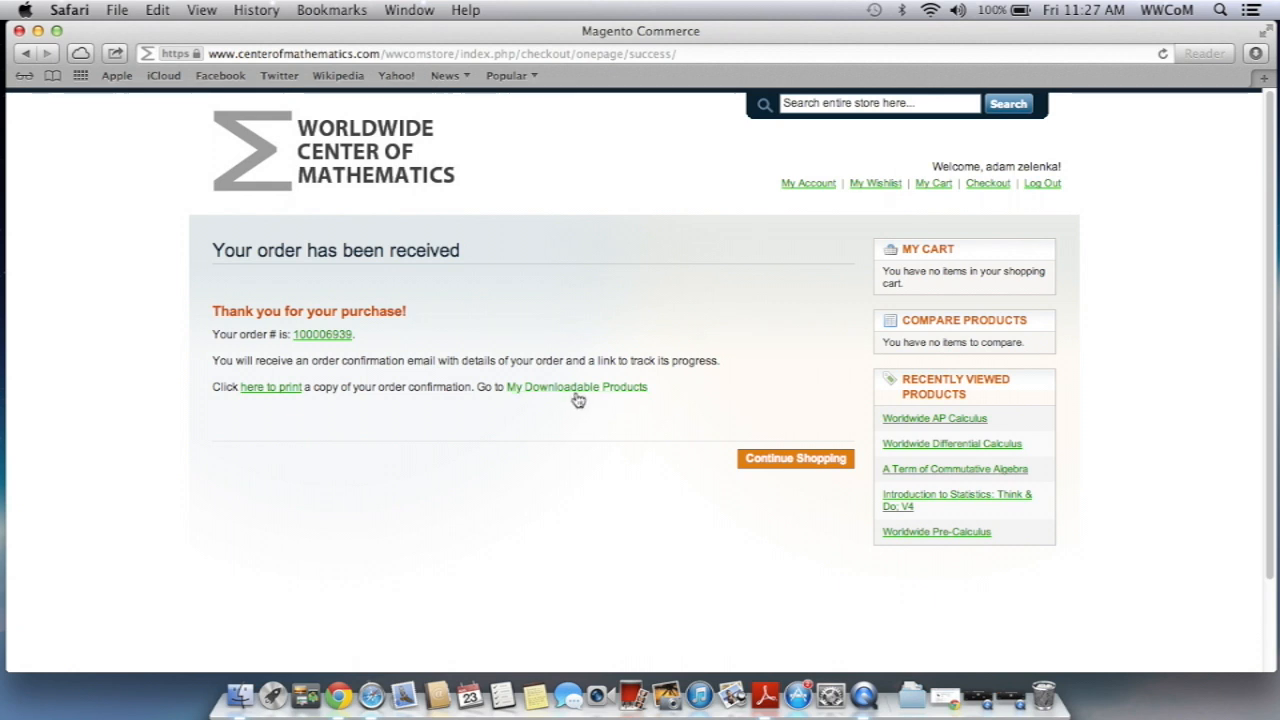
pyautogui.moveTo(572, 392)
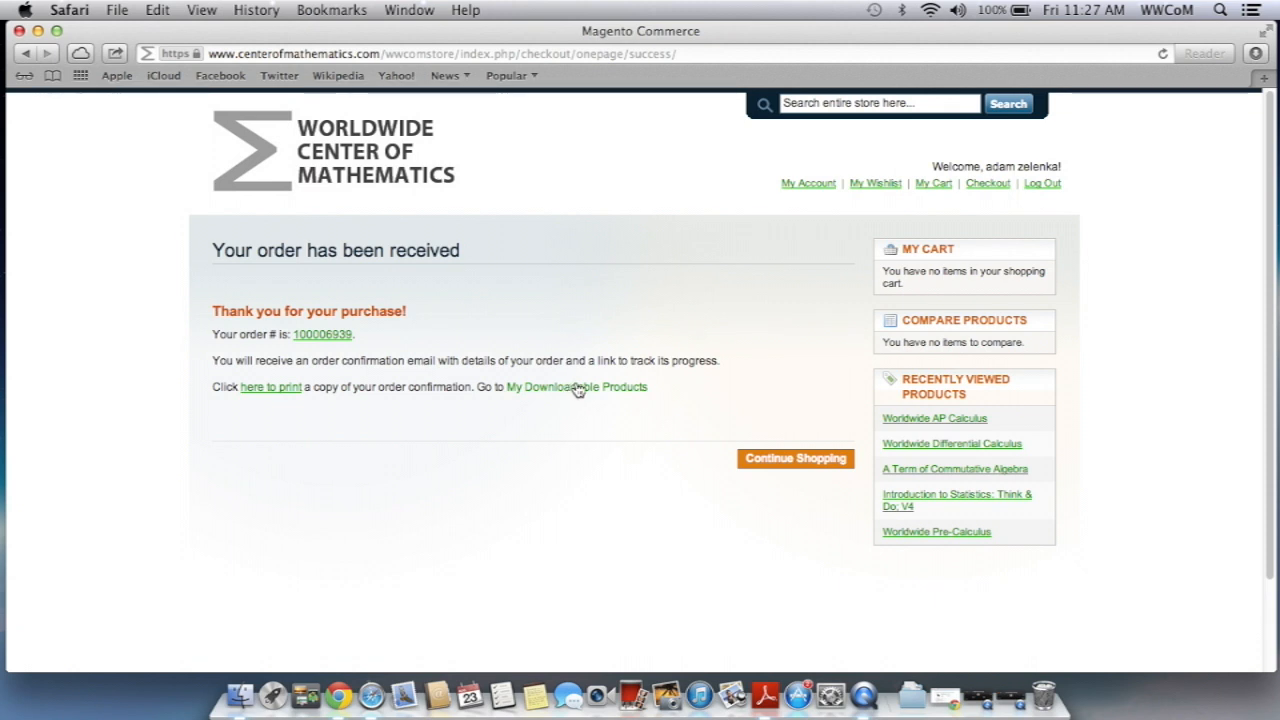
# Step: Show My Downloadable Products listing the AP Calculus textbook orders
pyautogui.click(576, 386)
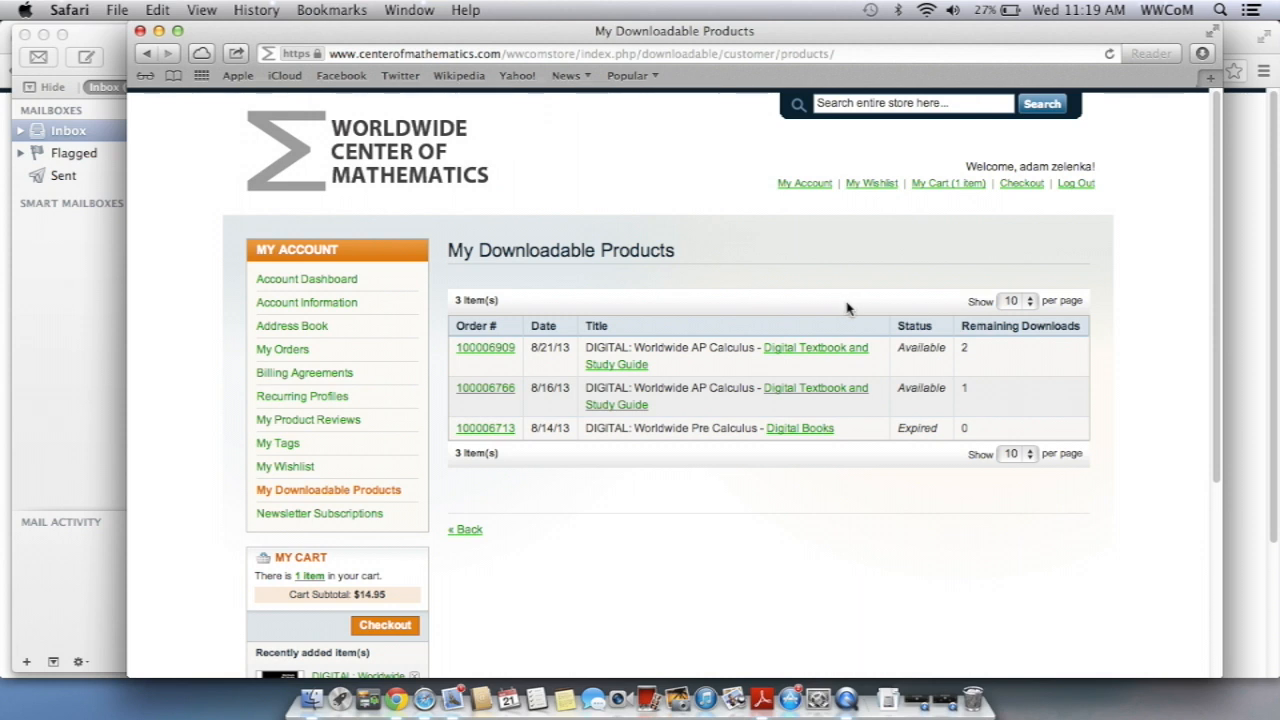
pyautogui.moveTo(680, 352)
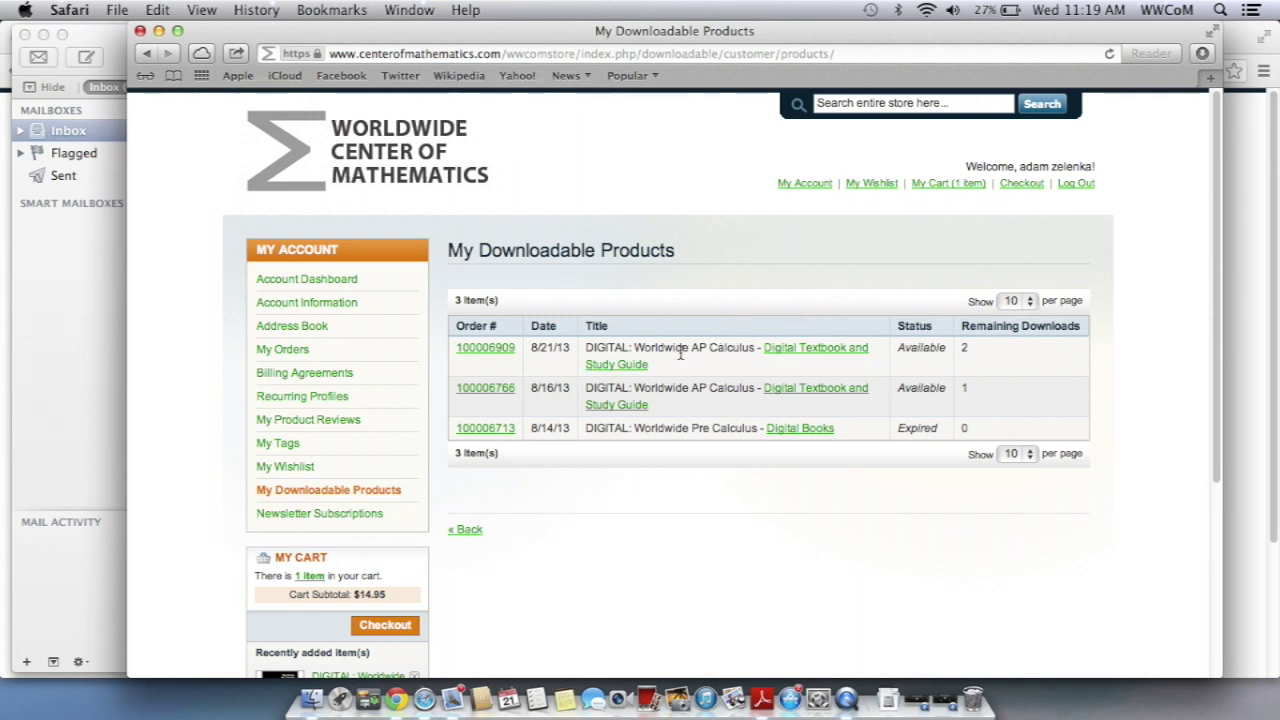
pyautogui.moveTo(732, 350)
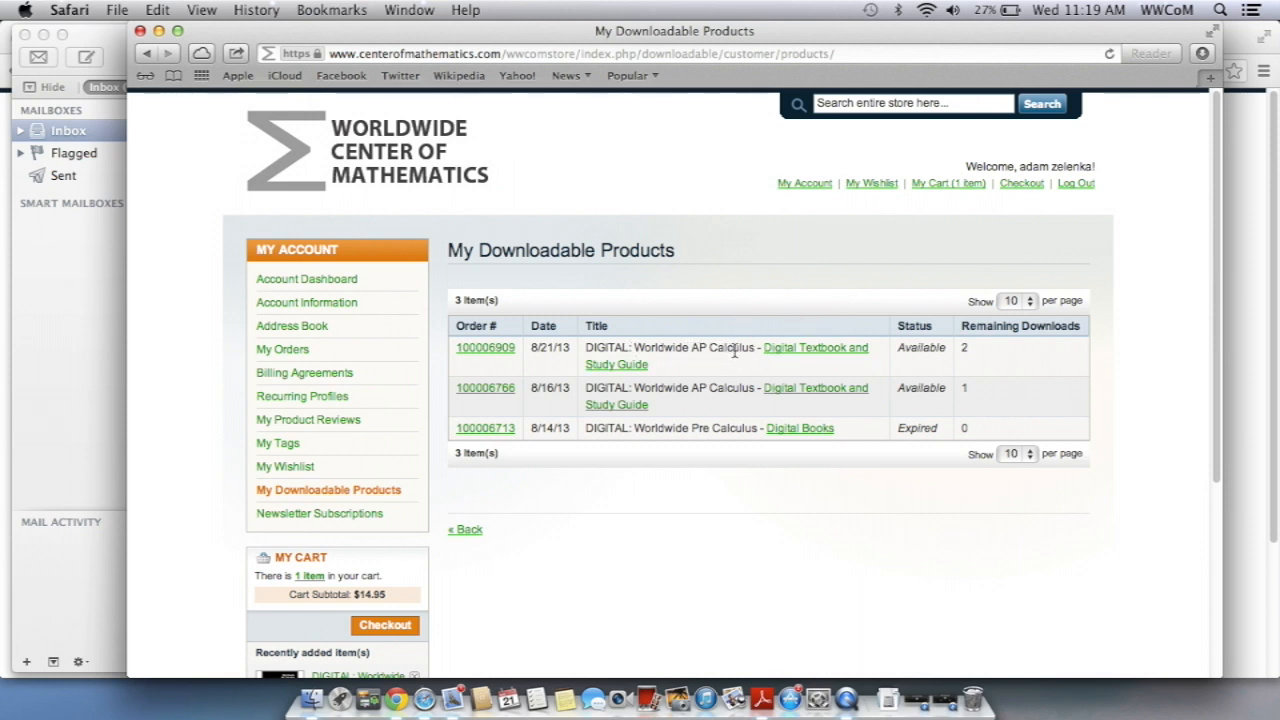
pyautogui.moveTo(976, 390)
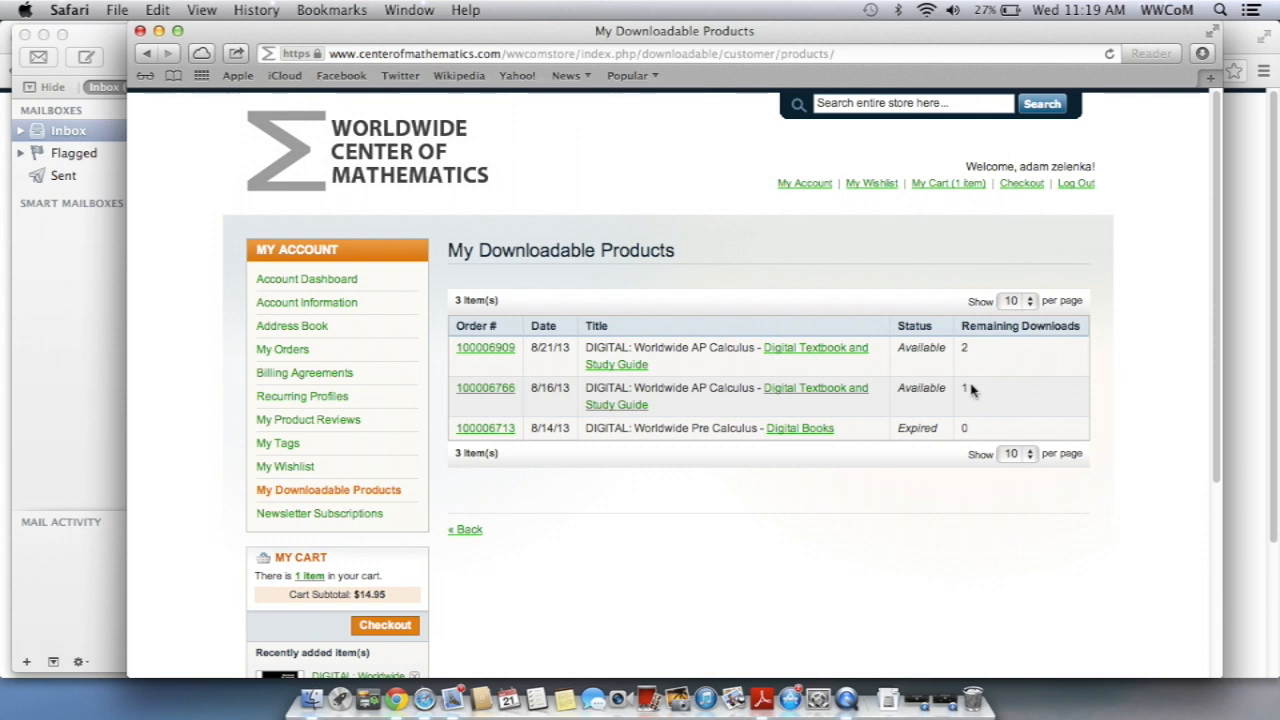
pyautogui.moveTo(976, 358)
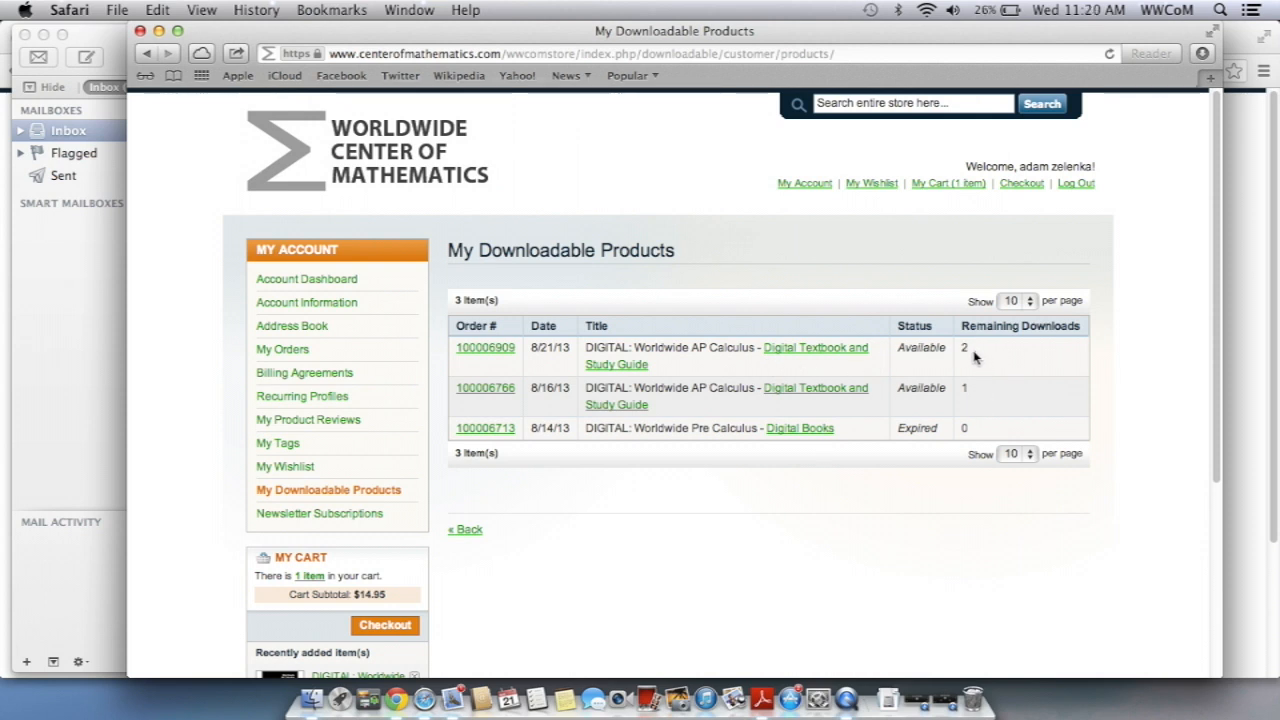
pyautogui.moveTo(880, 440)
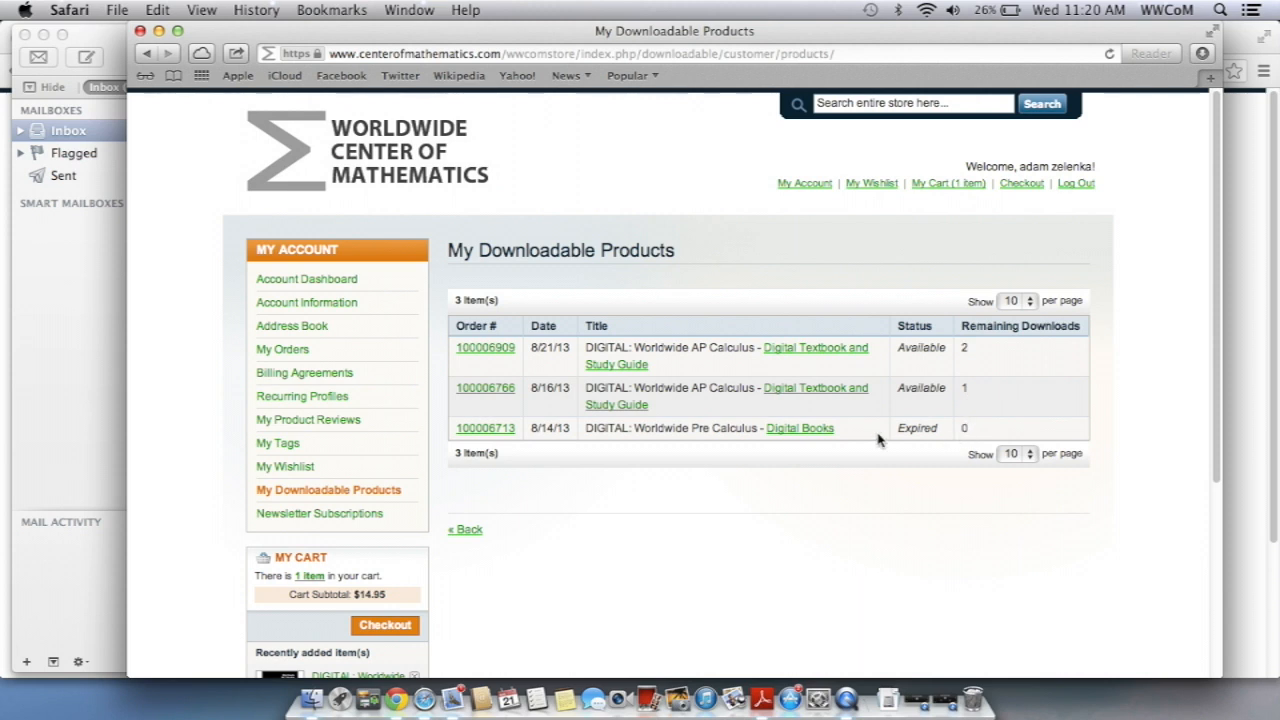
pyautogui.moveTo(948, 440)
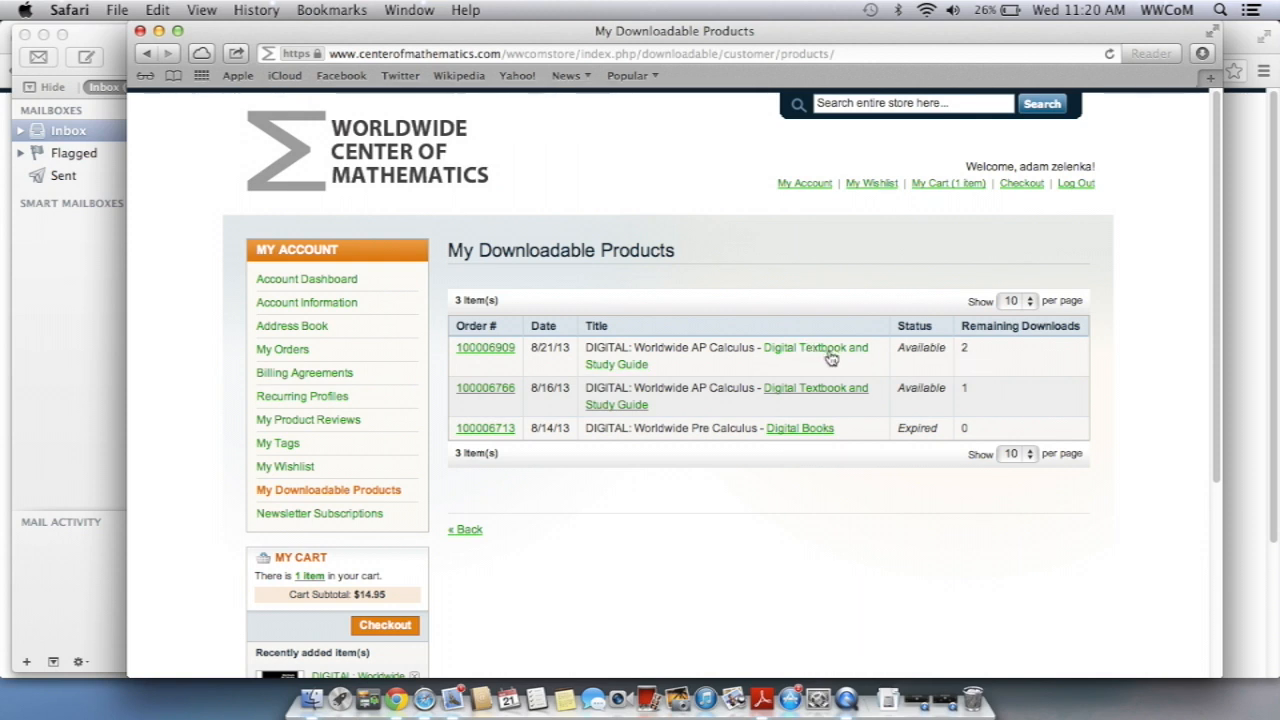
pyautogui.moveTo(832, 358)
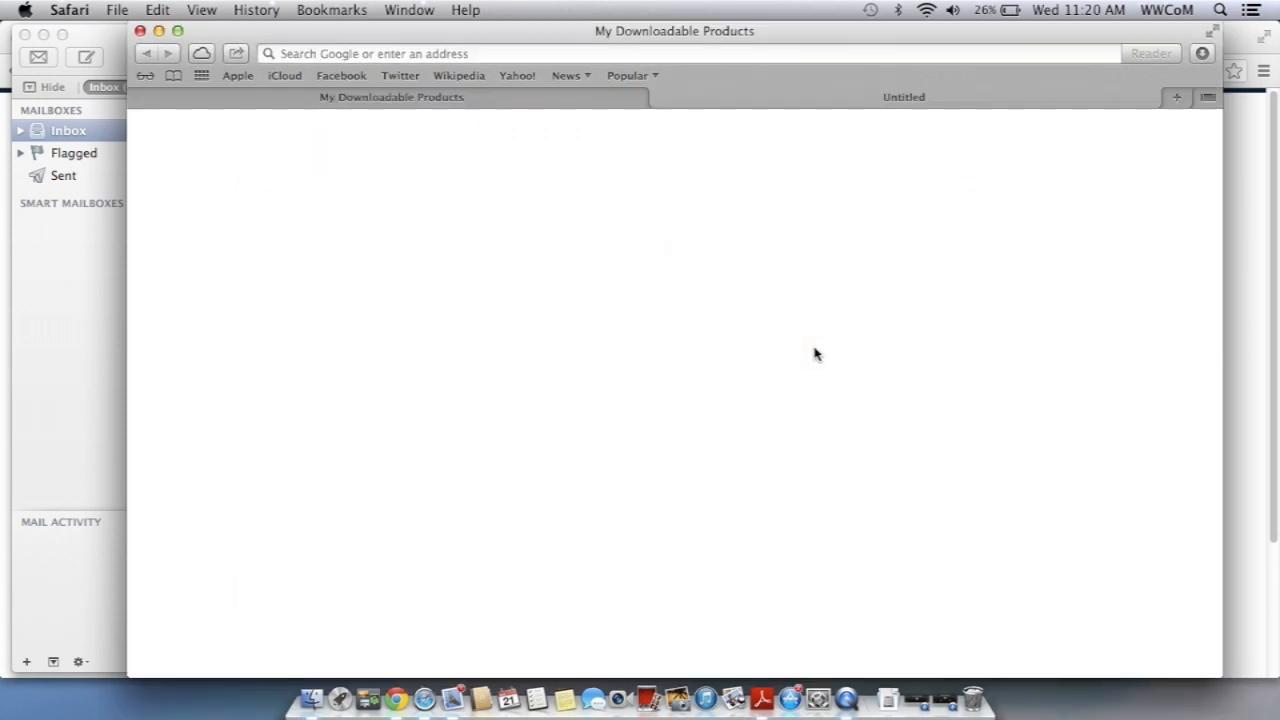
pyautogui.click(904, 96)
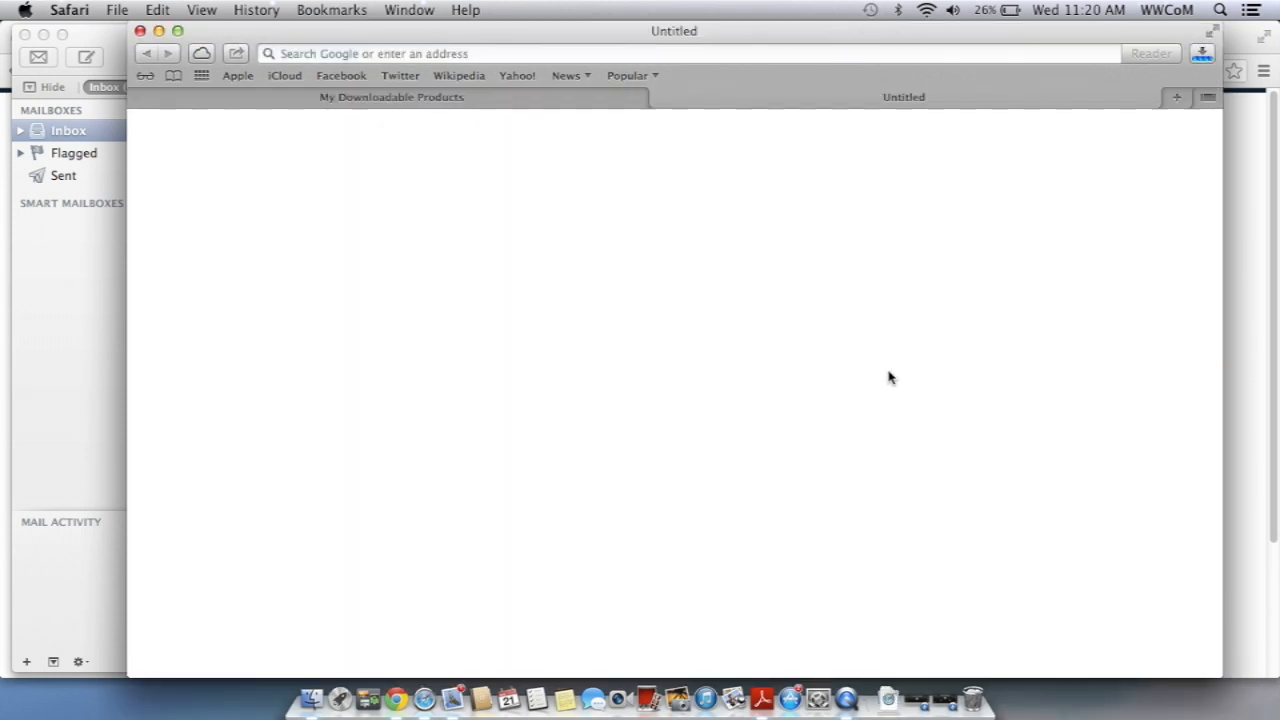
pyautogui.moveTo(1208, 82)
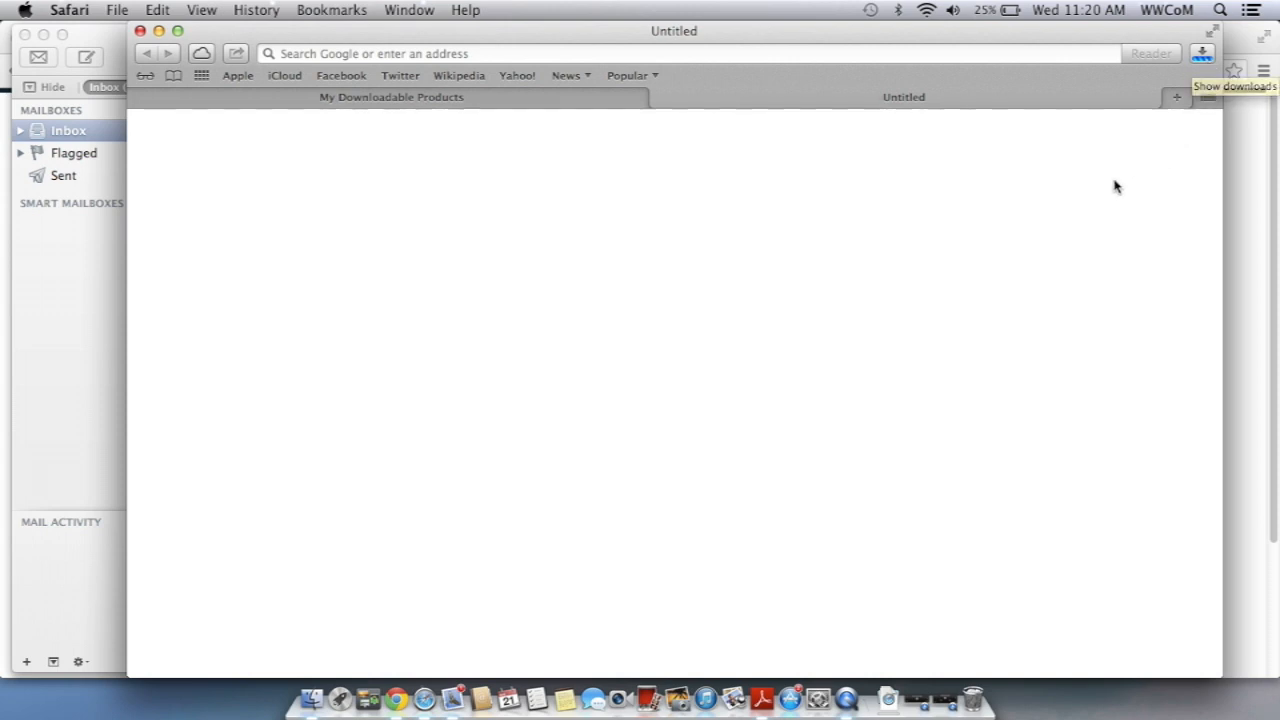
pyautogui.moveTo(290, 676)
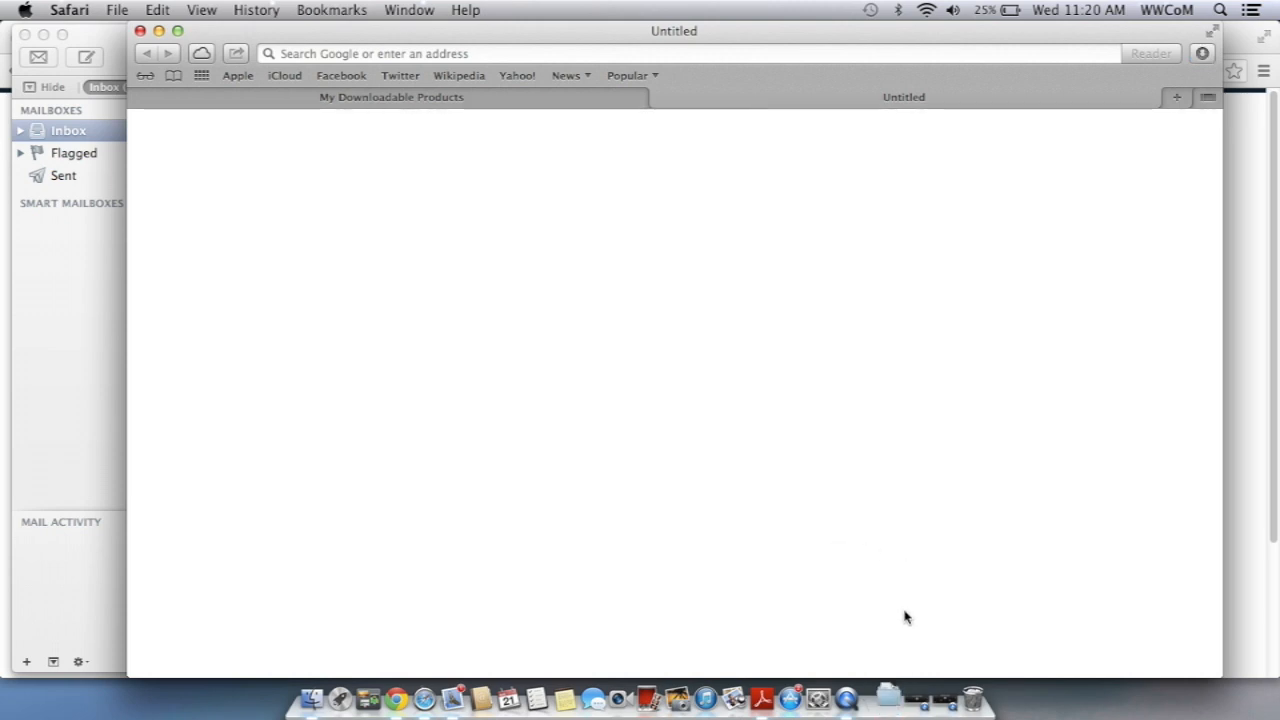
pyautogui.moveTo(888, 696)
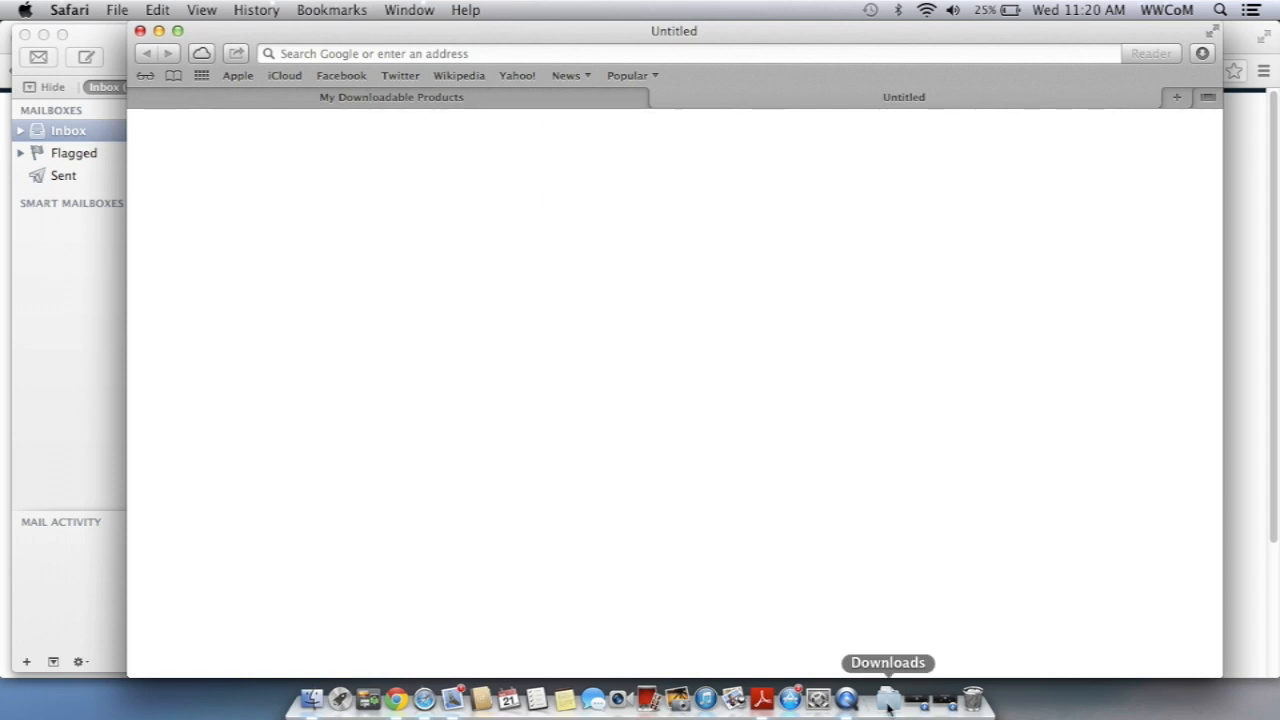
# Step: Fan out the Dock's Downloads stack showing the MASSEY_WWAPCalc items
pyautogui.click(888, 696)
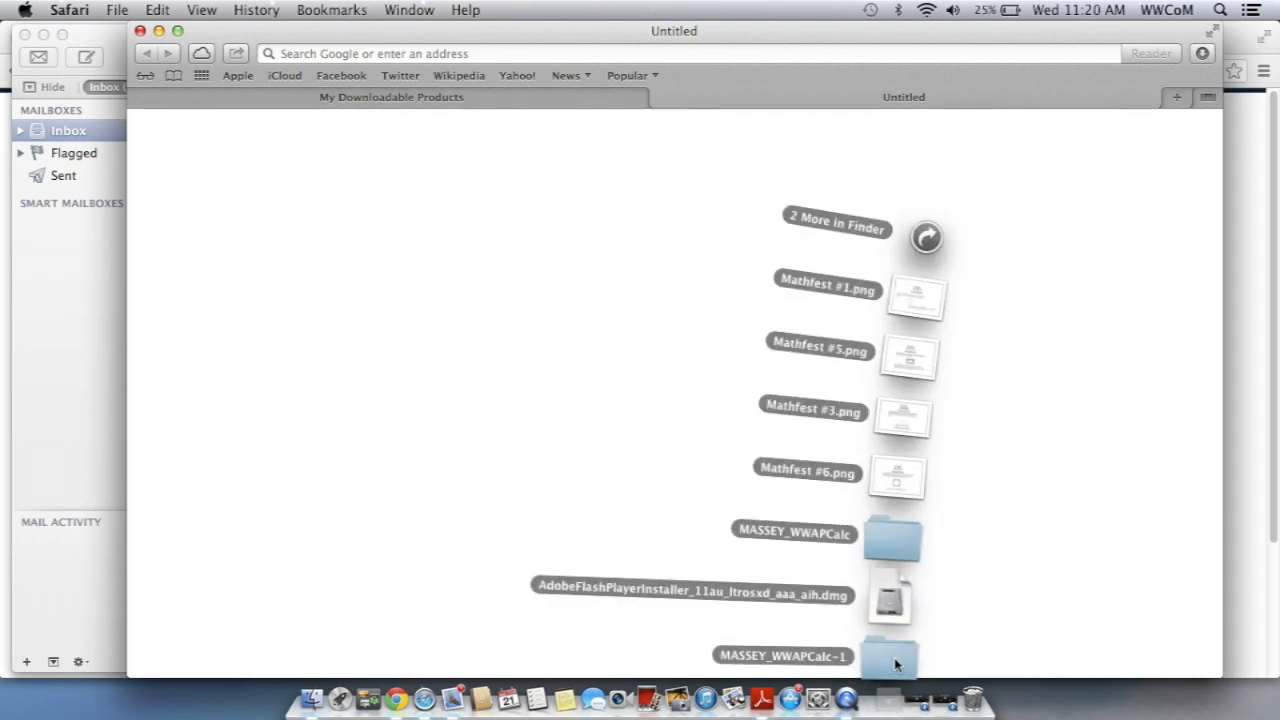
pyautogui.moveTo(980, 650)
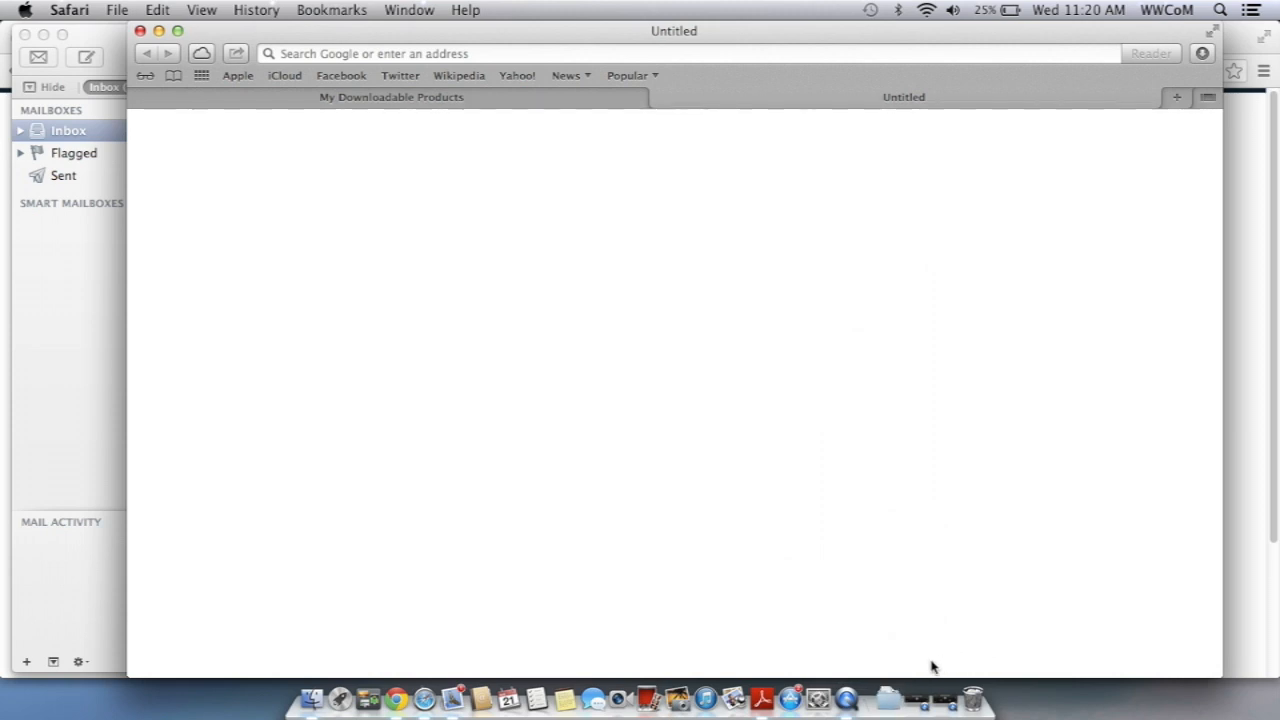
pyautogui.moveTo(904, 680)
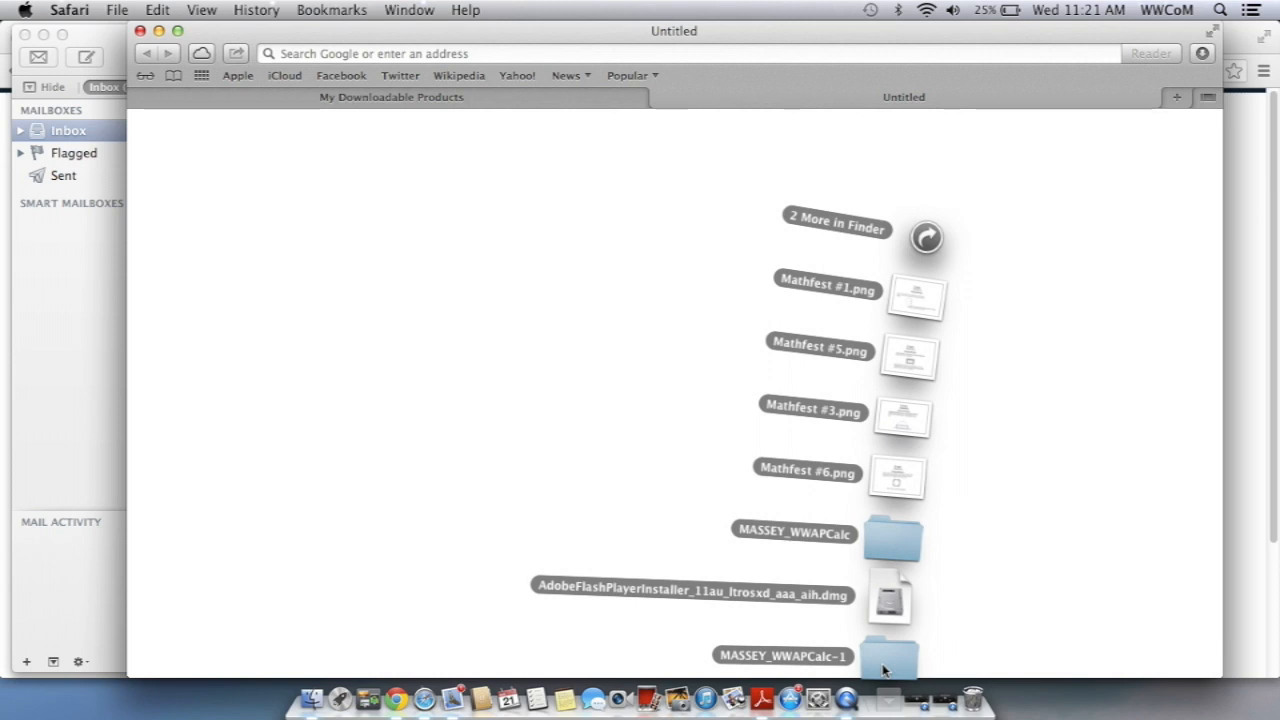
pyautogui.moveTo(896, 668)
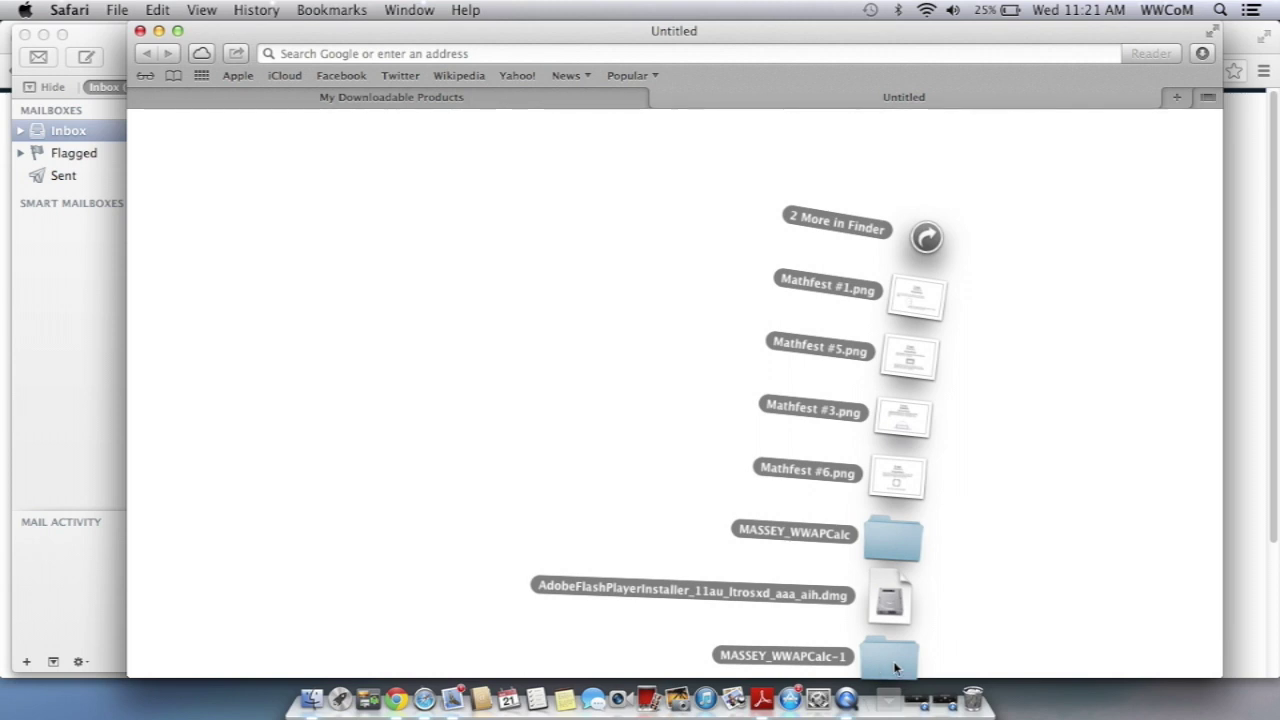
# Step: Show MASSEY_WWAPCalc-1 contents in a widened window with Open With choices for DIGITAL_S13_ACMassey.pdf
pyautogui.doubleClick(888, 658)
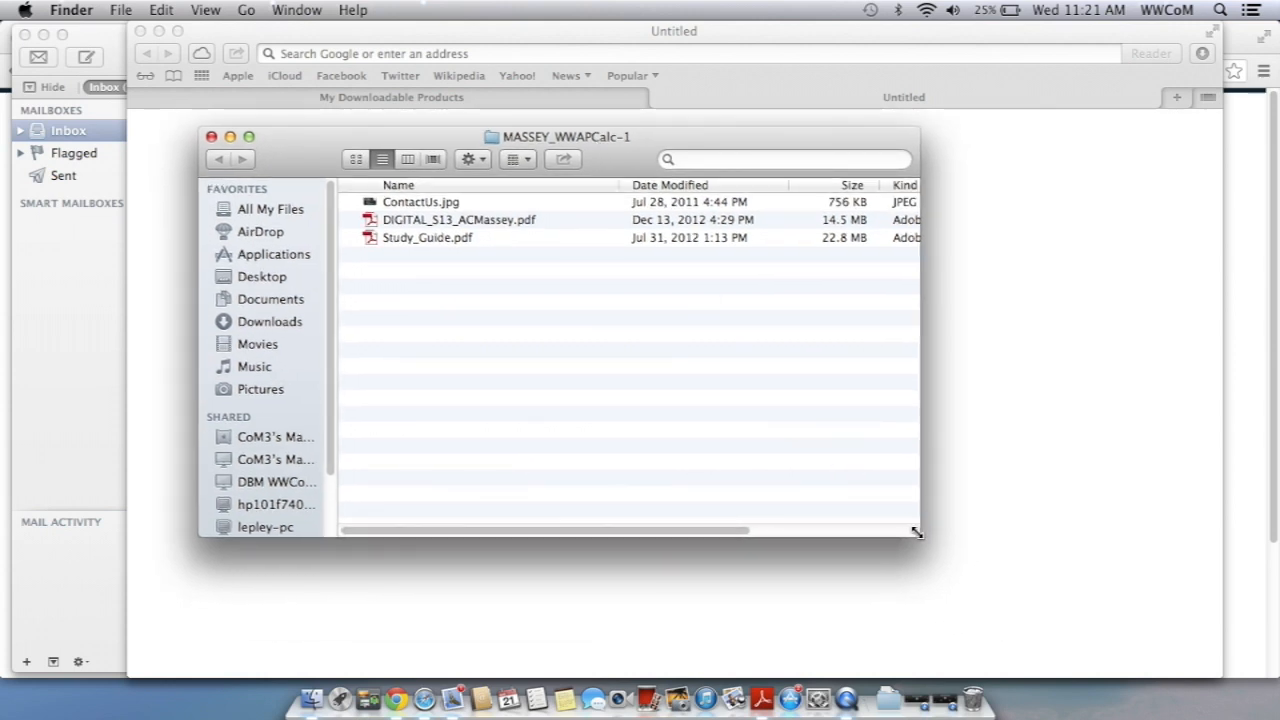
pyautogui.moveTo(916, 532); pyautogui.dragTo(1050, 624)
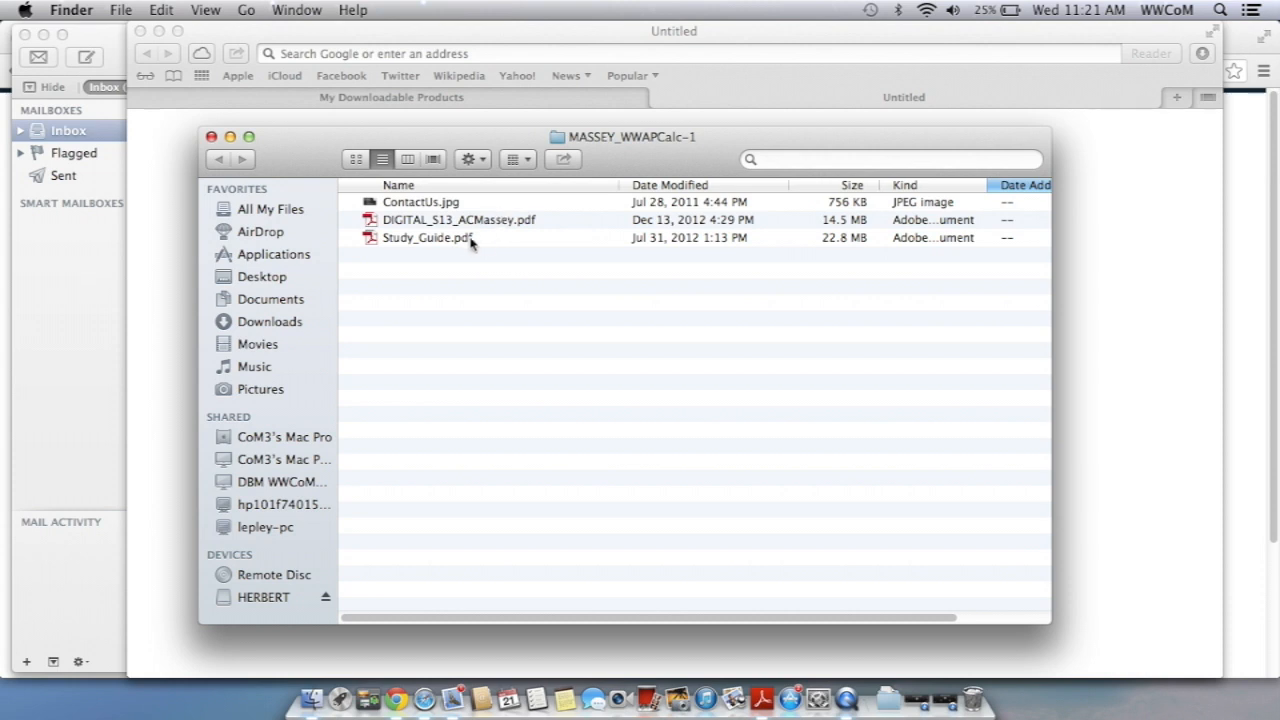
pyautogui.moveTo(464, 252)
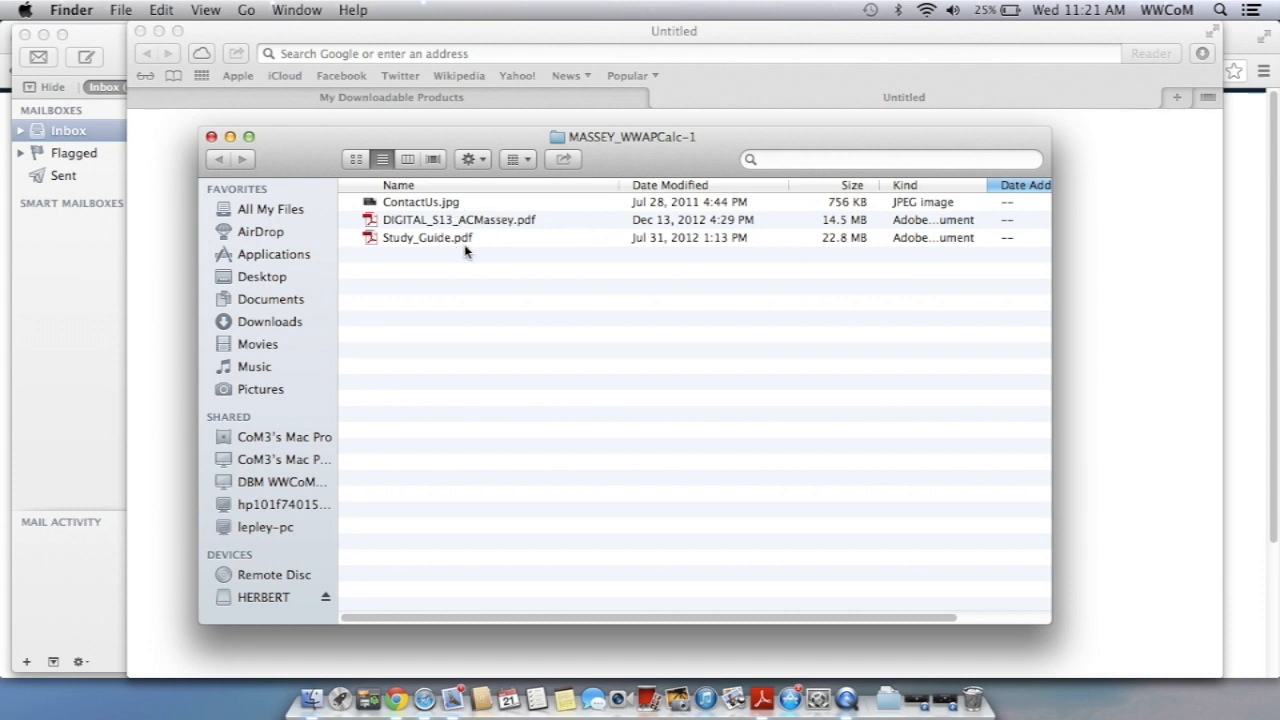
pyautogui.moveTo(530, 228)
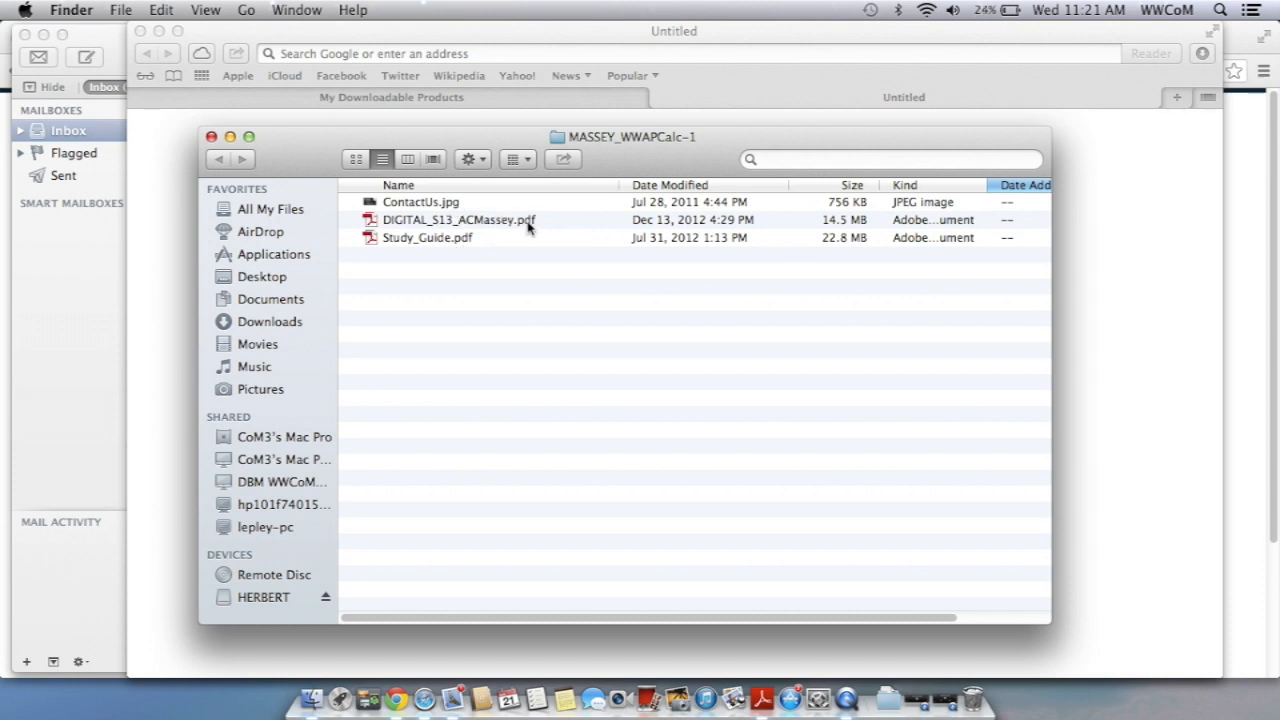
pyautogui.rightClick(460, 218)
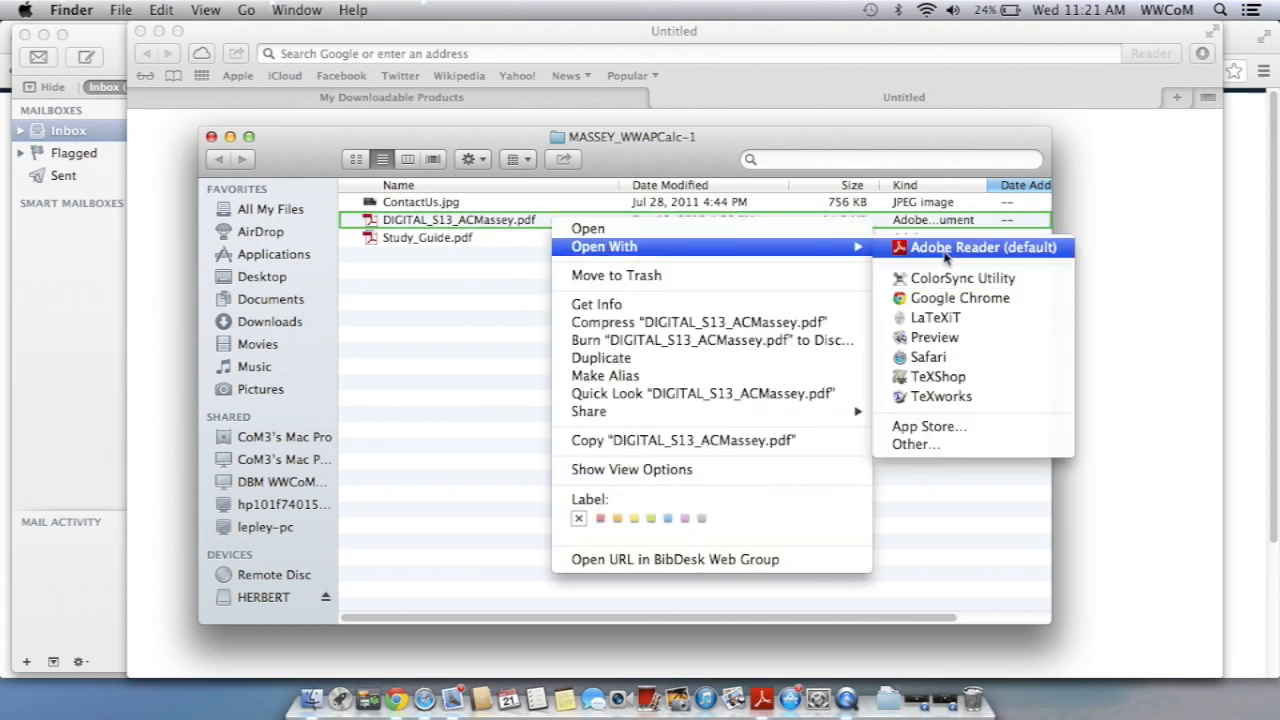
# Step: View Chapter 2 Basic Rules in Adobe Reader zoomed in, and launch the section 2.1 Power Rule video on YouTube
pyautogui.click(982, 248)
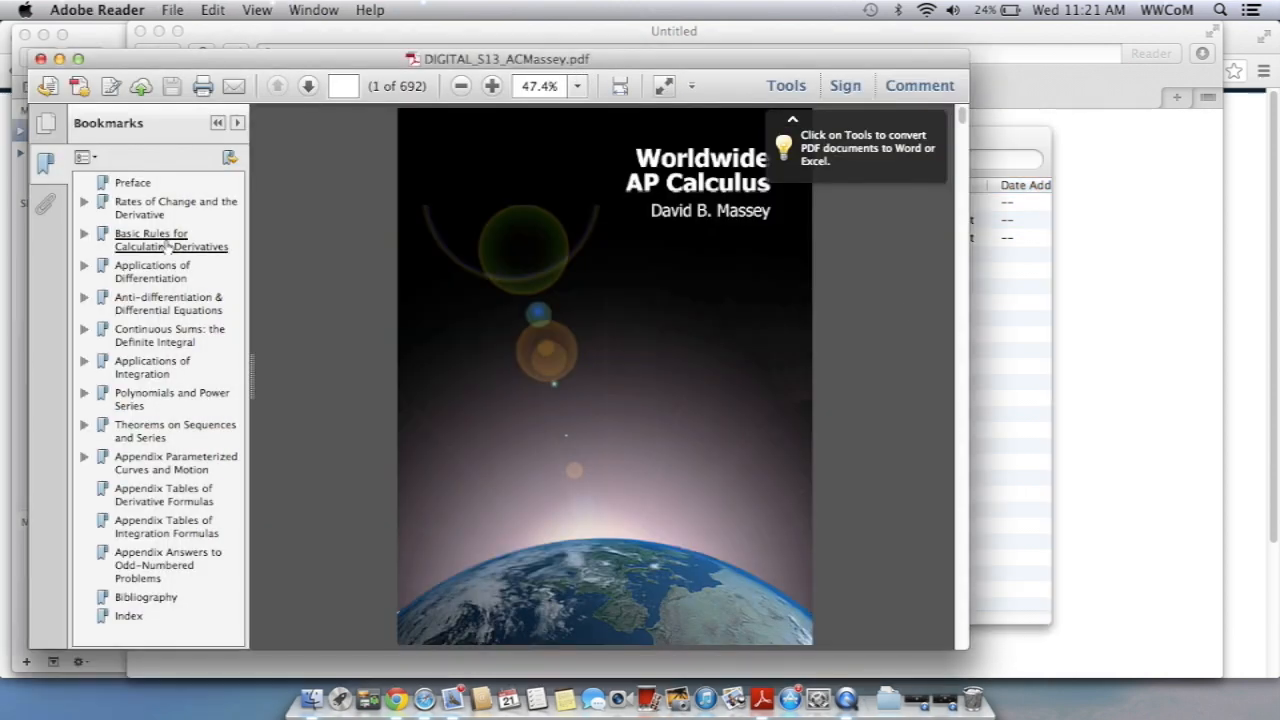
pyautogui.click(170, 240)
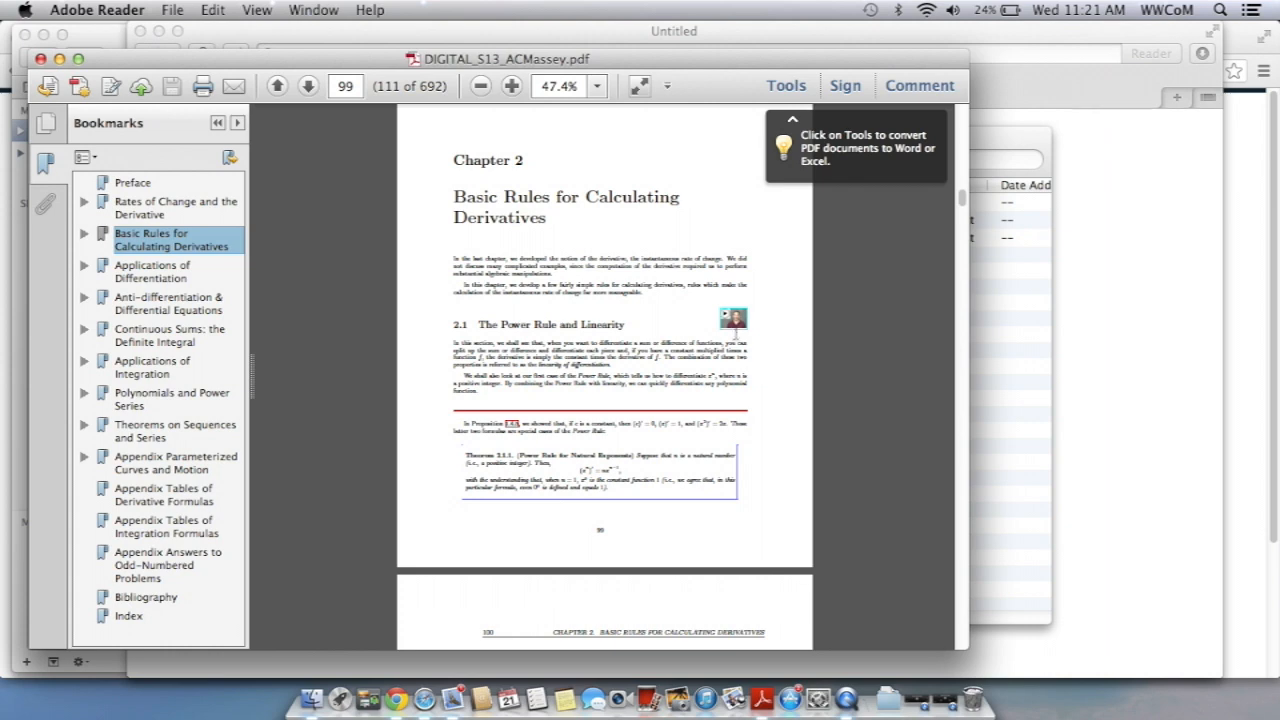
pyautogui.moveTo(780, 348)
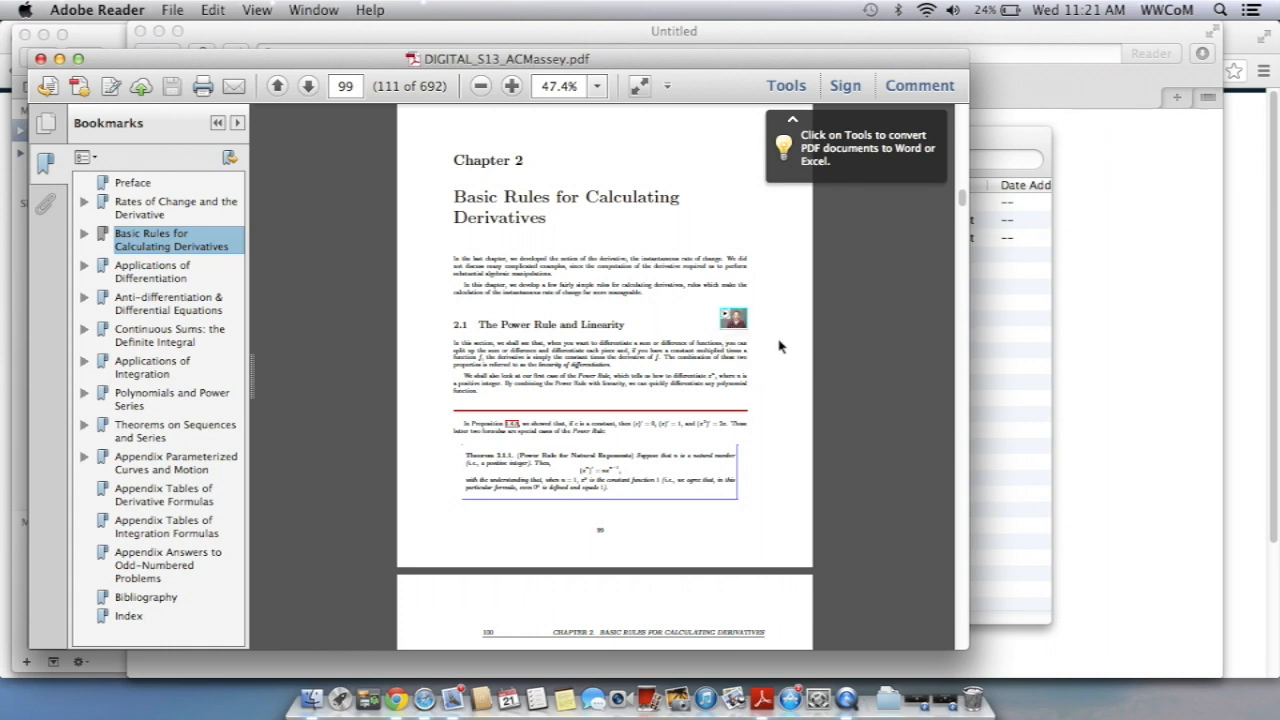
pyautogui.click(512, 84)
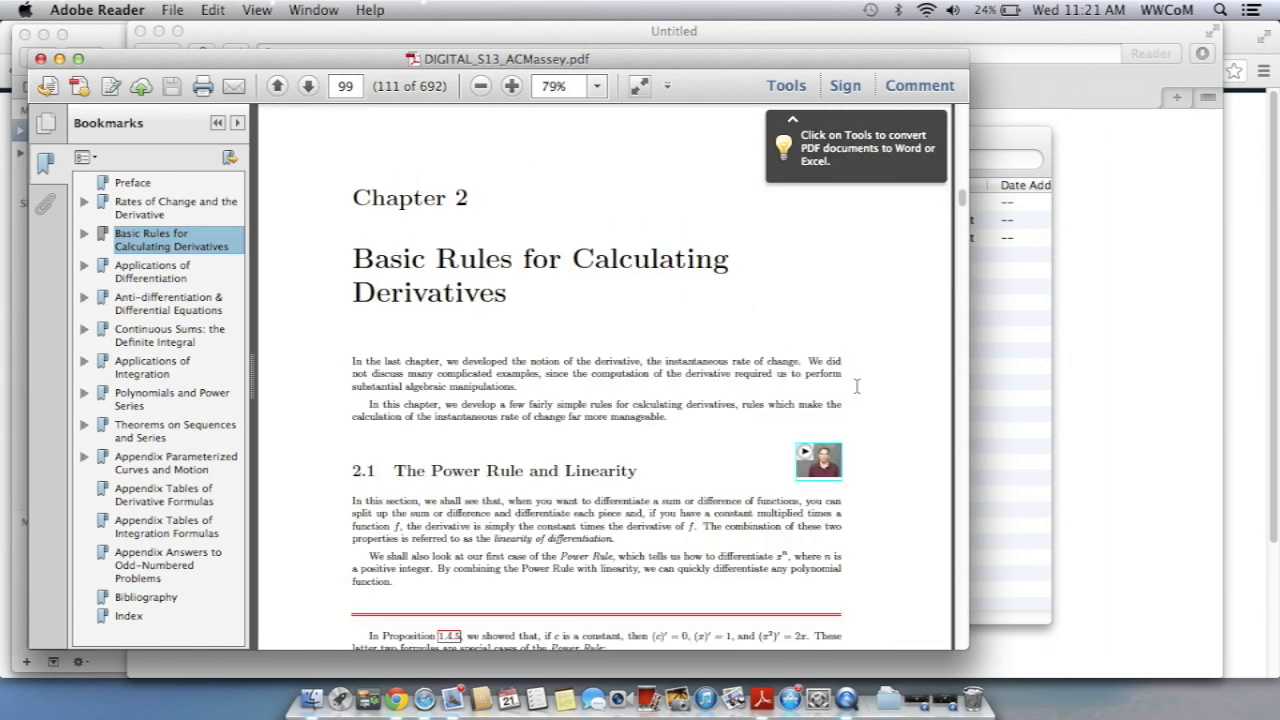
pyautogui.click(512, 84)
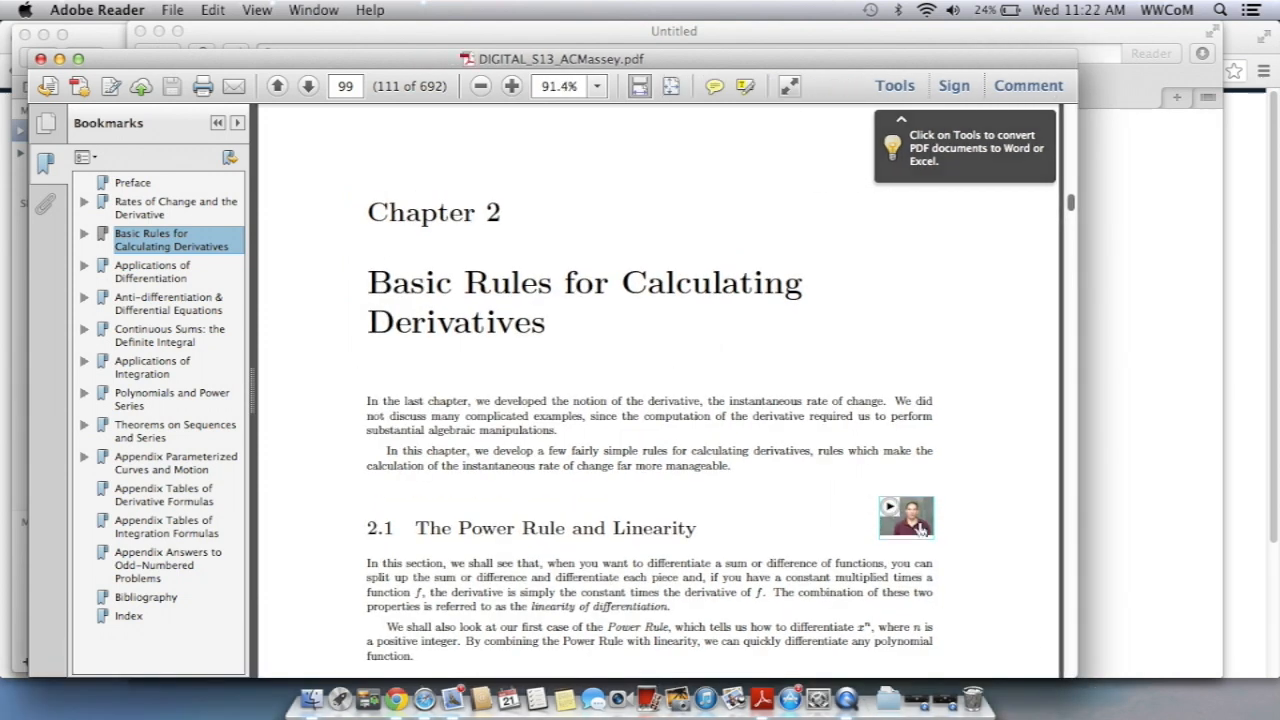
pyautogui.click(904, 516)
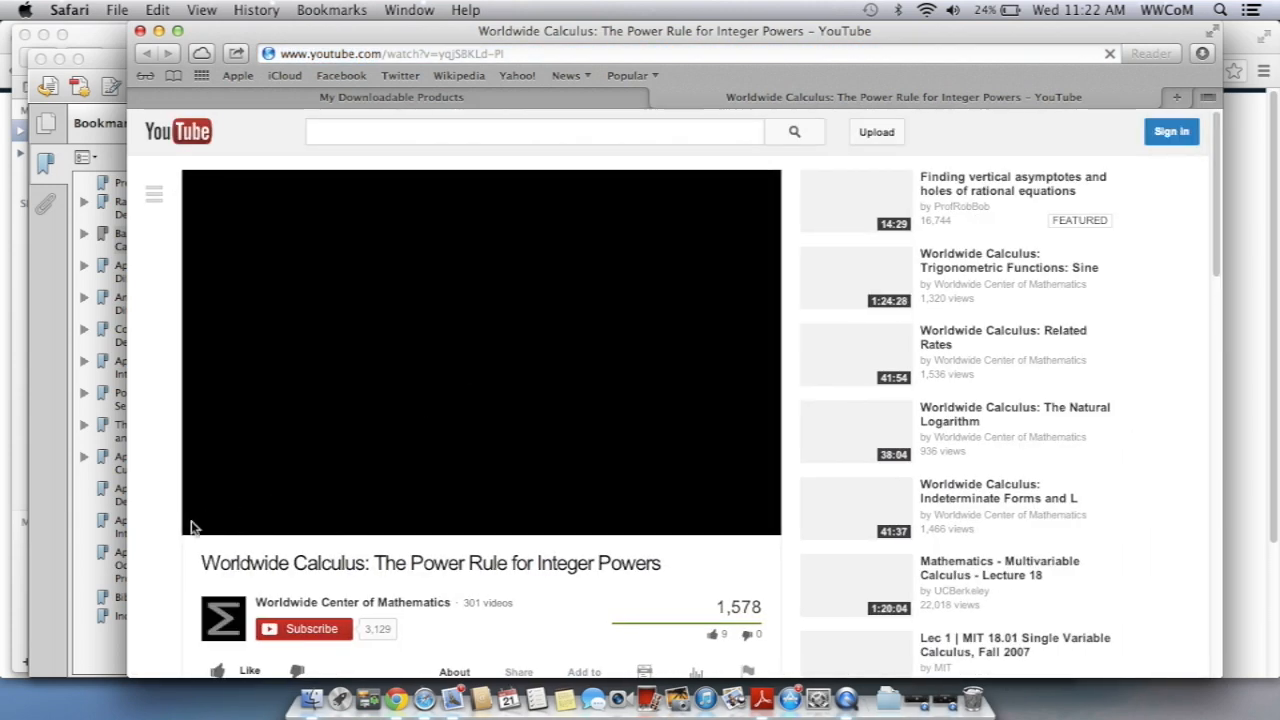